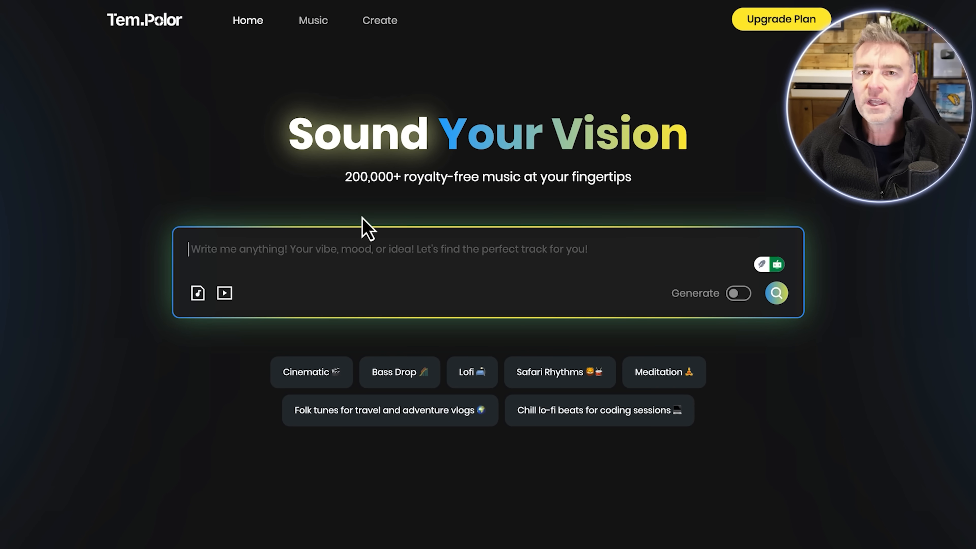
mouse_move(361, 275)
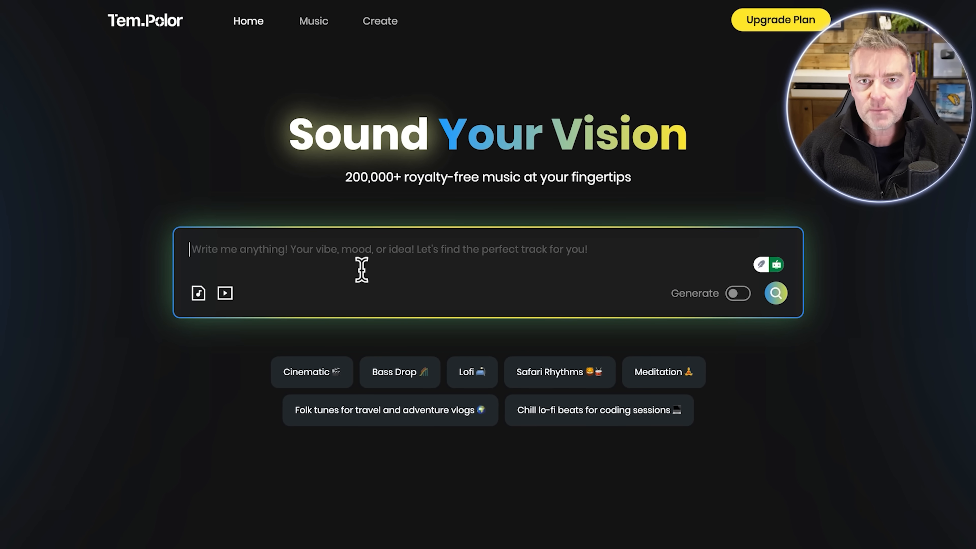
mouse_move(443, 300)
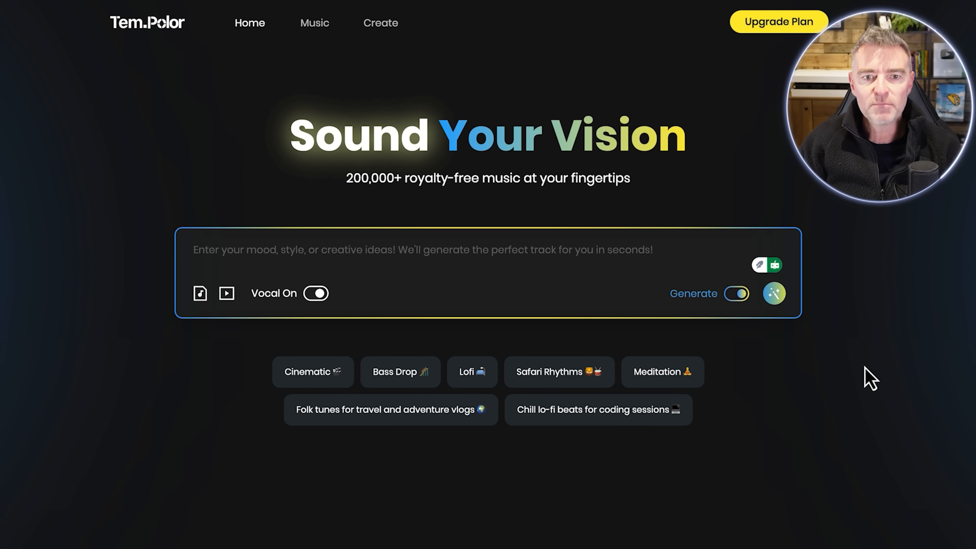
- Turn the Vocal toggle off on the home prompt
click(316, 293)
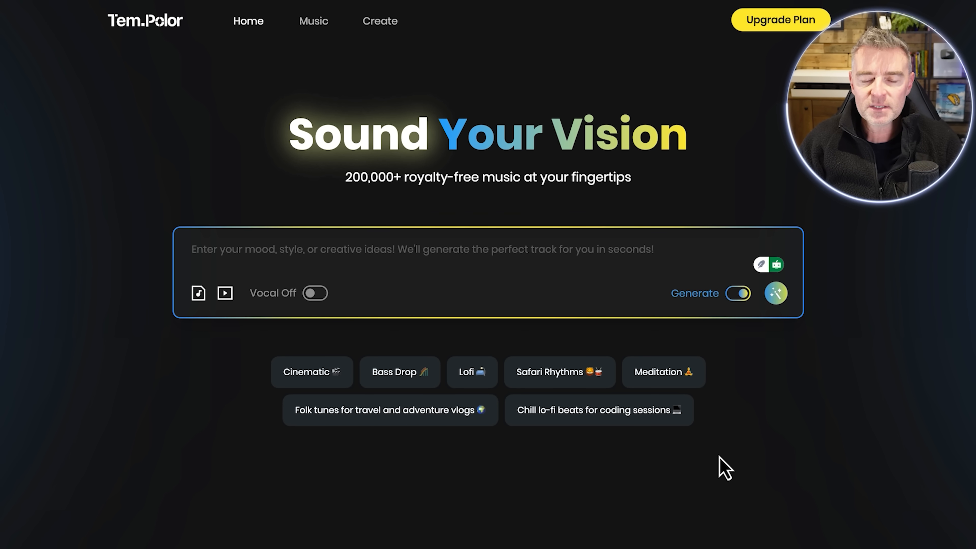
mouse_move(225, 294)
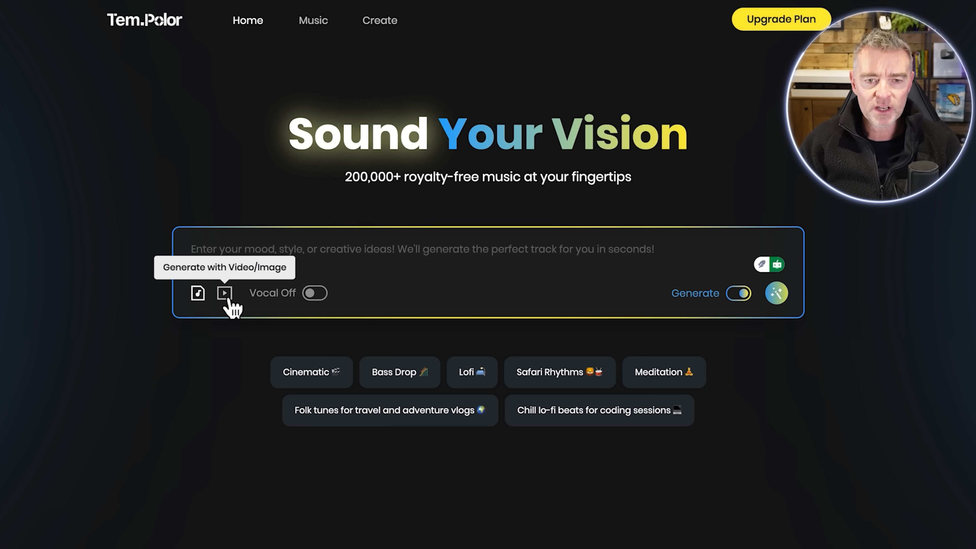
- Upload the lake-with-boat JPEG to the Video/Image tool and generate music from it
click(224, 292)
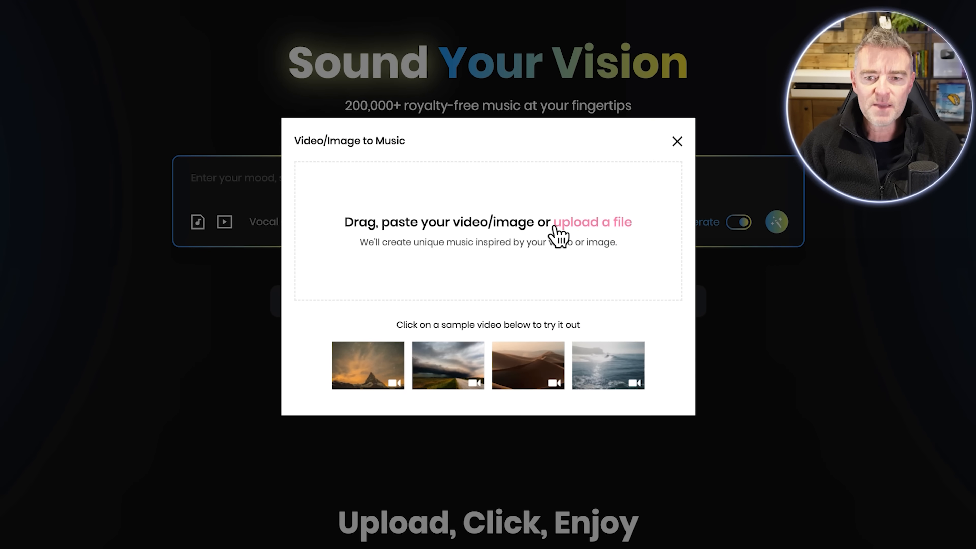
click(593, 222)
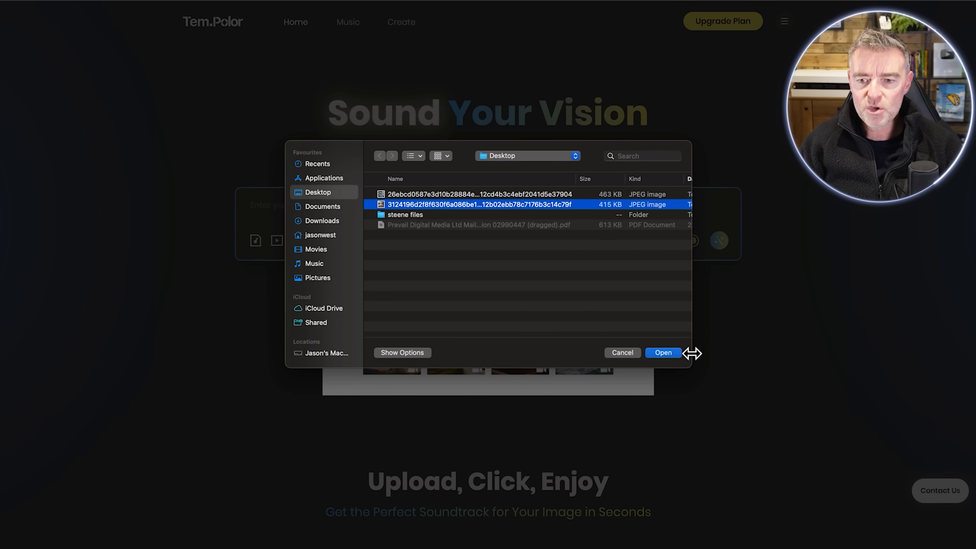
click(662, 353)
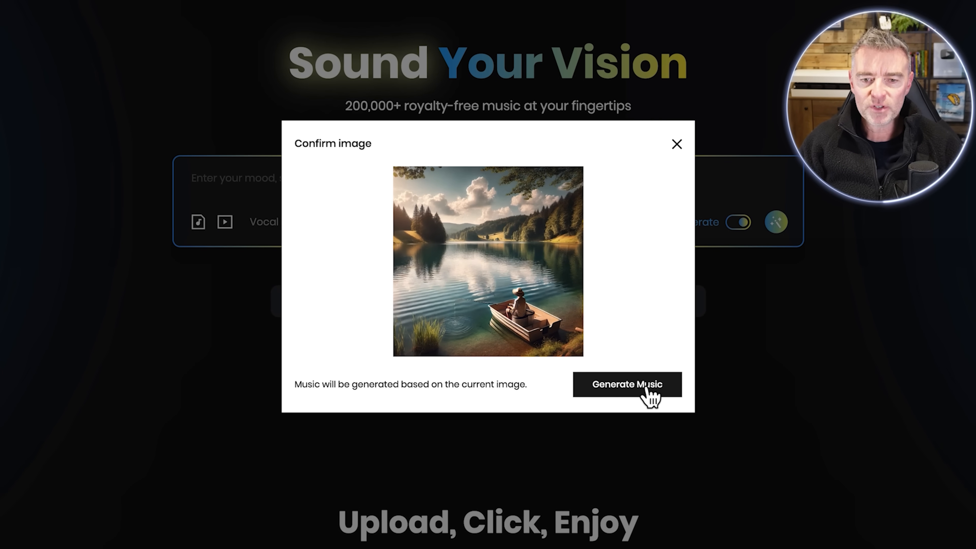
click(645, 390)
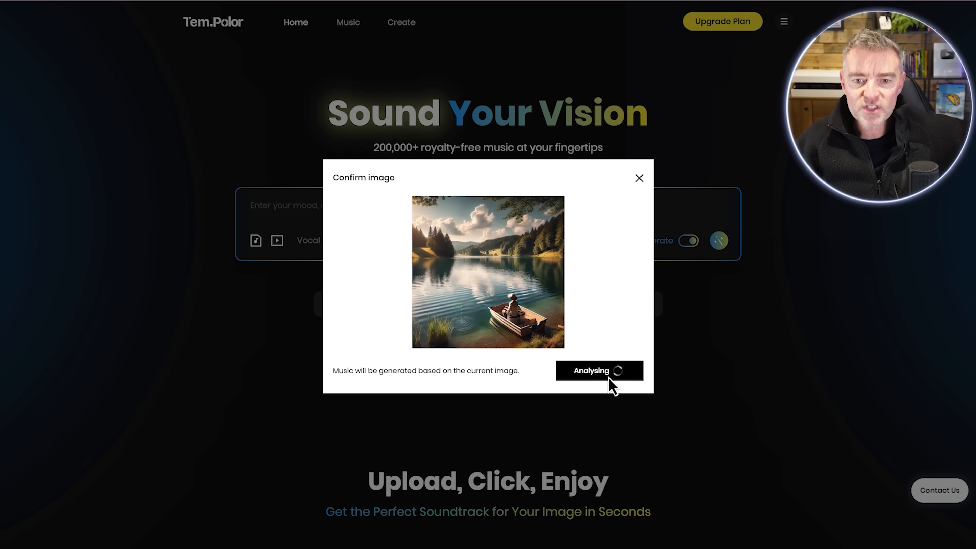
mouse_move(720, 338)
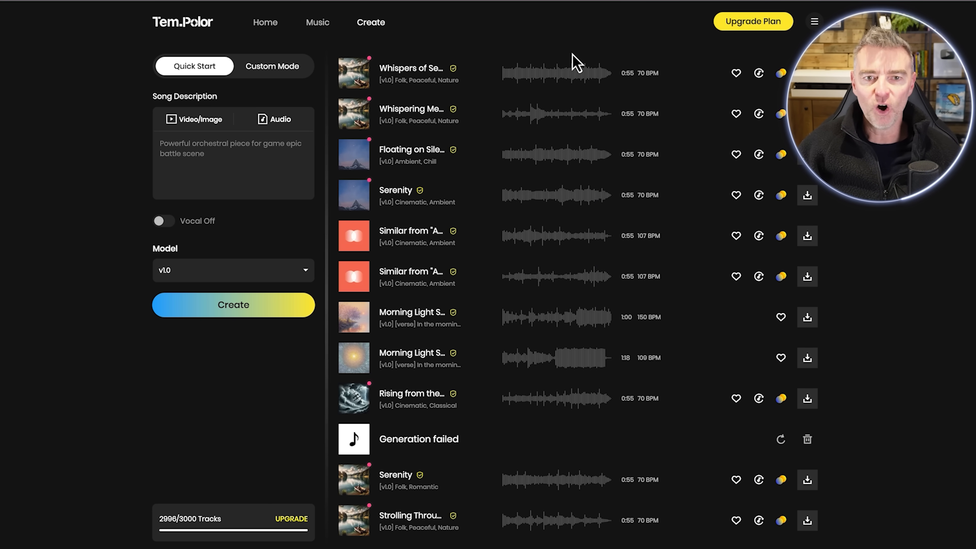
mouse_move(460, 138)
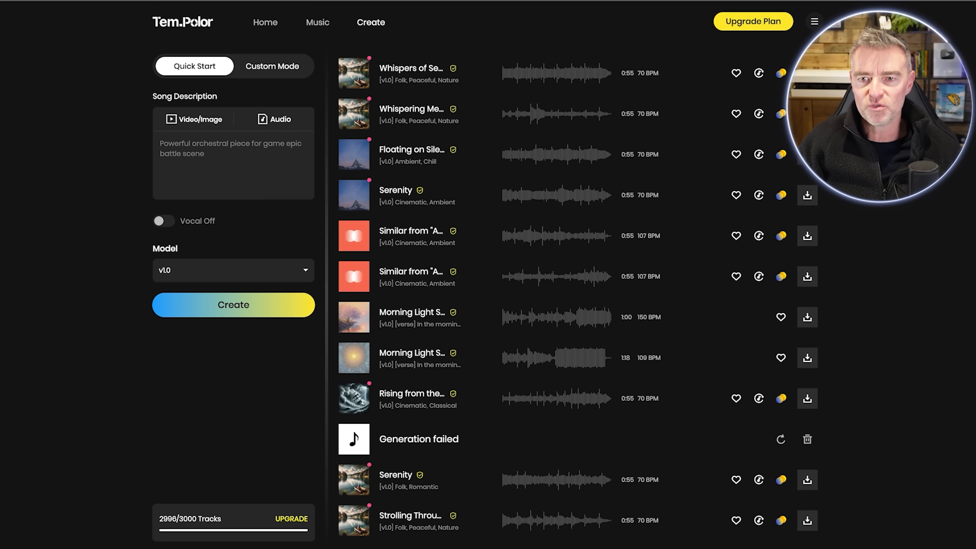
mouse_move(357, 118)
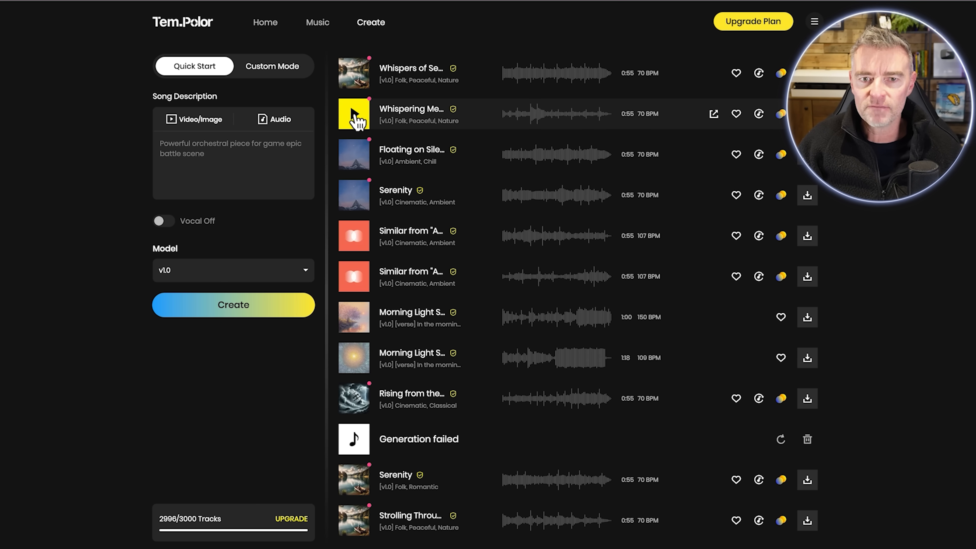
- Play the first new lake-inspired folk track in the track list
click(354, 115)
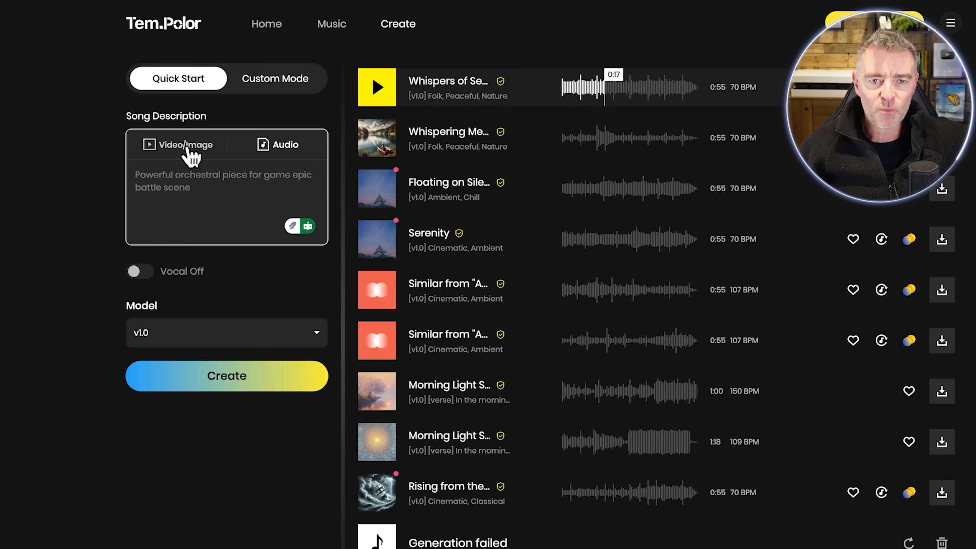
mouse_move(281, 31)
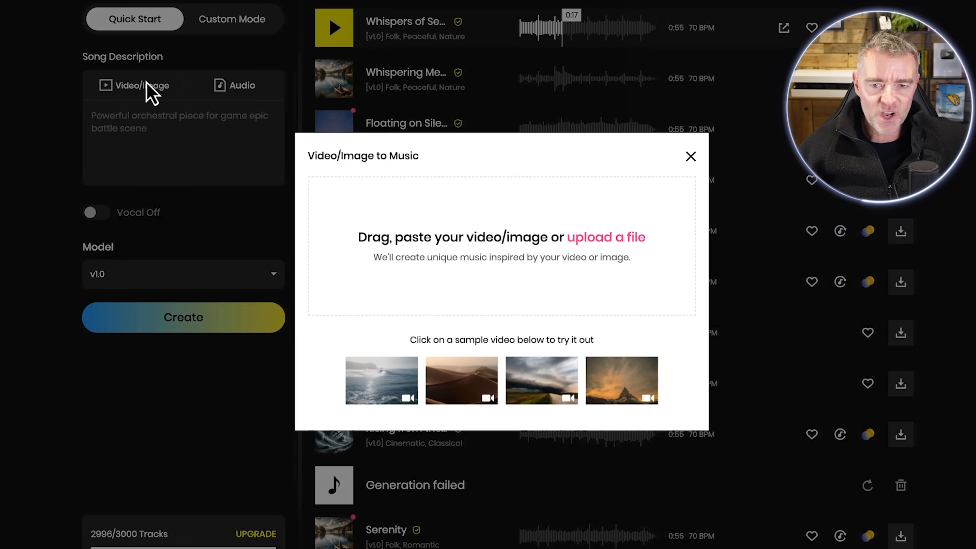
- Upload the stormy-sea sailing ship JPEG for image-to-music generation
click(606, 237)
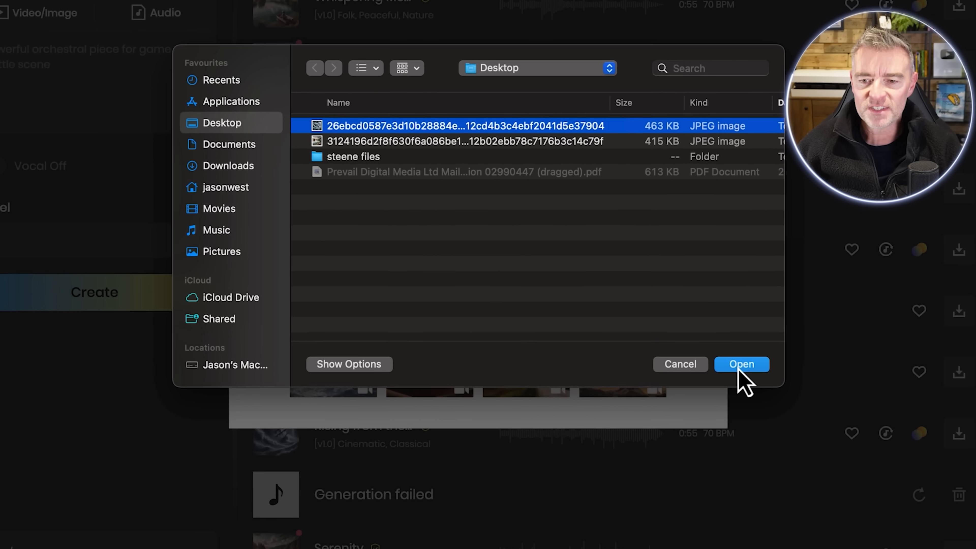
click(742, 364)
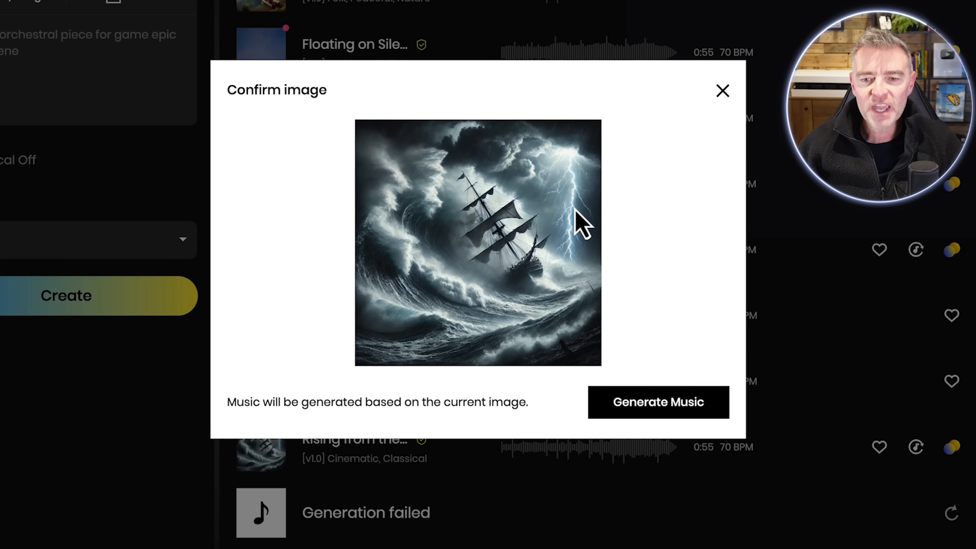
mouse_move(694, 391)
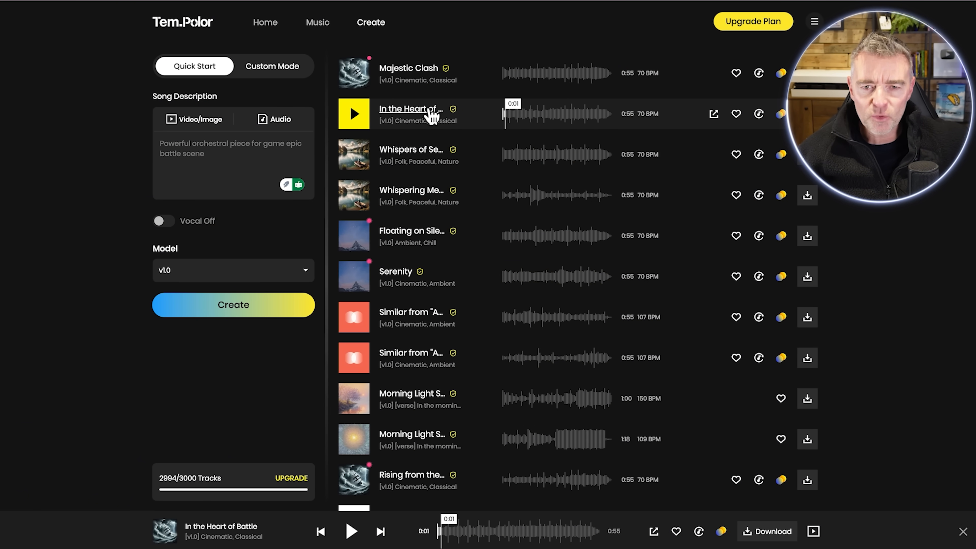
- Play In the Heart of Battle, then Majestic Clash from the track list
click(354, 114)
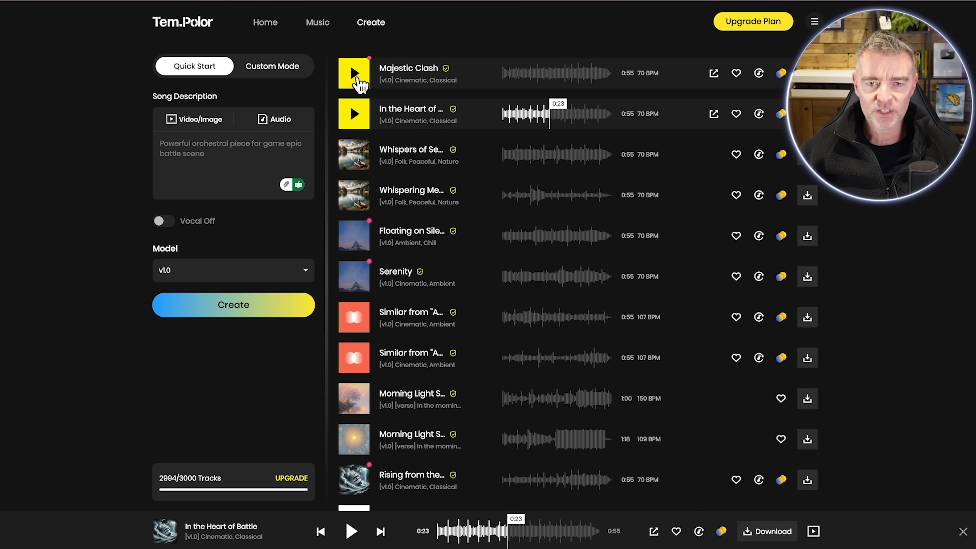
click(354, 73)
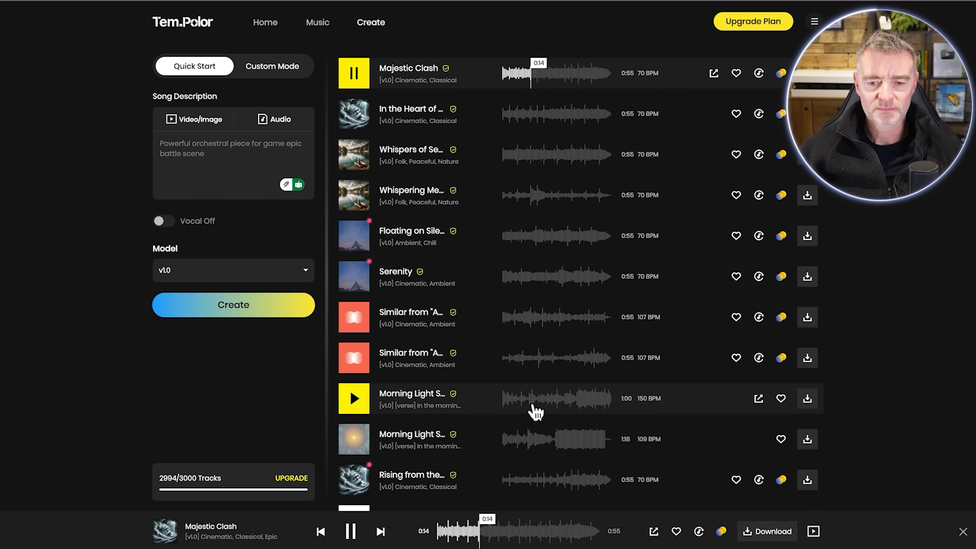
mouse_move(909, 536)
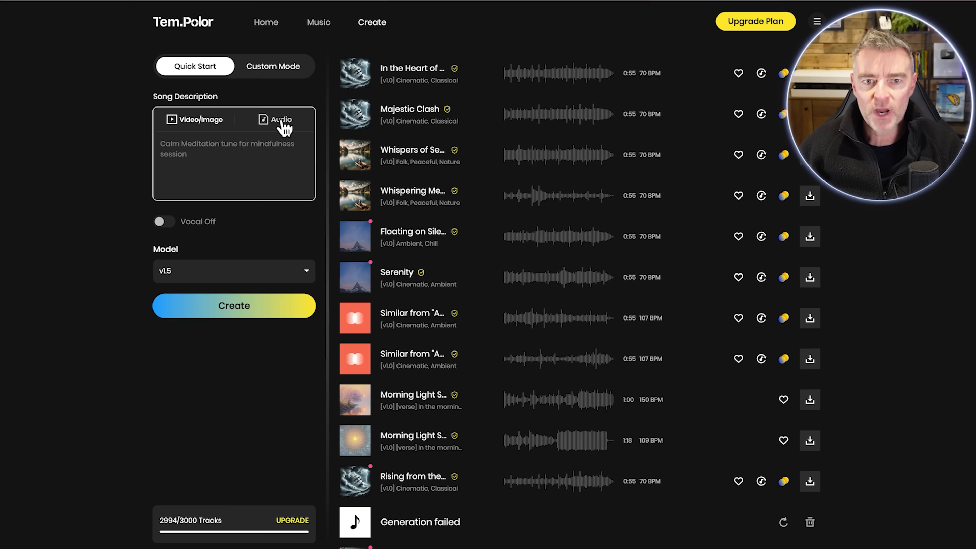
- Preview the Awakening Under Stars sample in the Audio tool and use it for generation
click(282, 120)
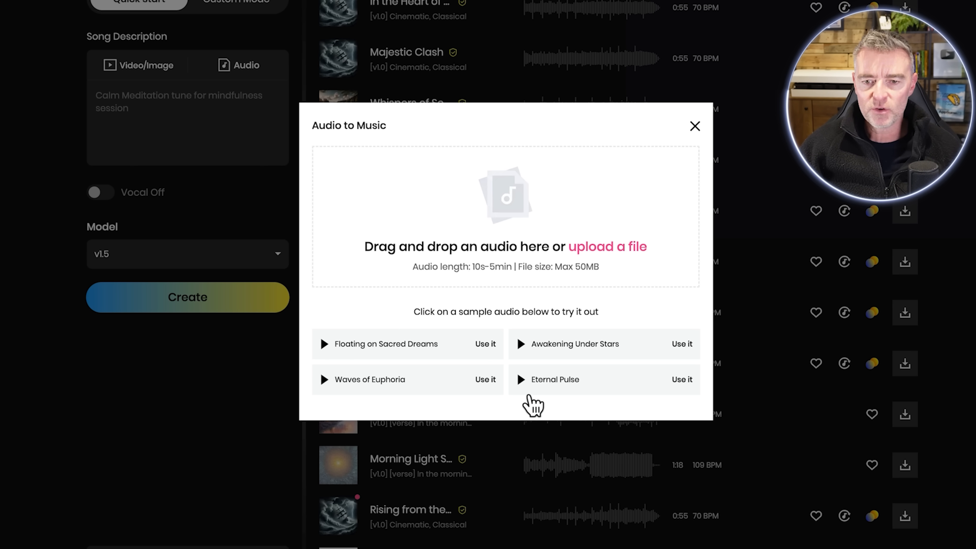
mouse_move(566, 384)
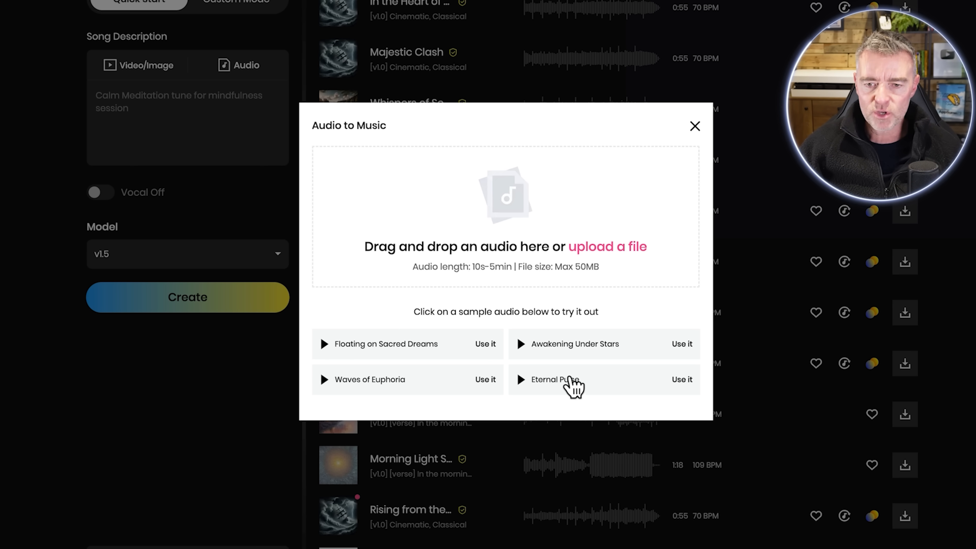
mouse_move(522, 354)
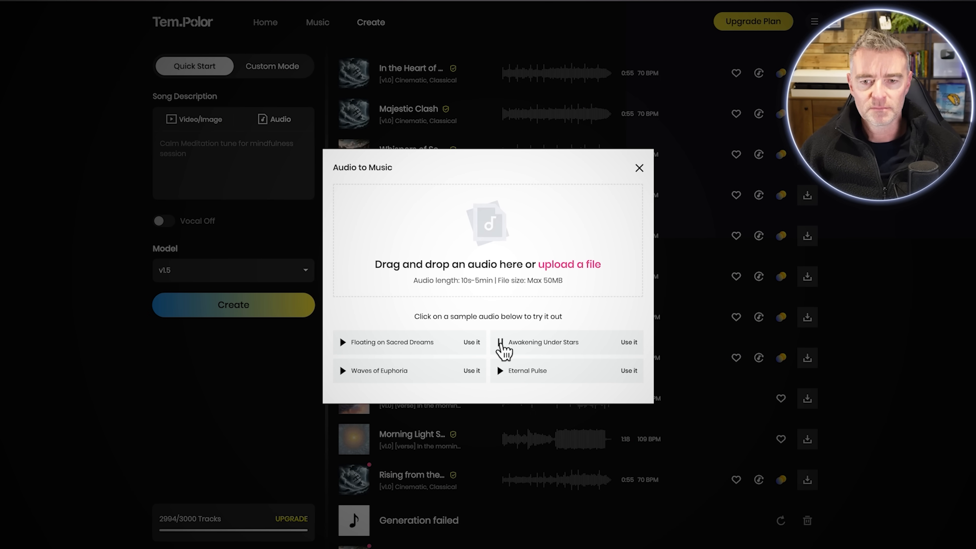
click(501, 342)
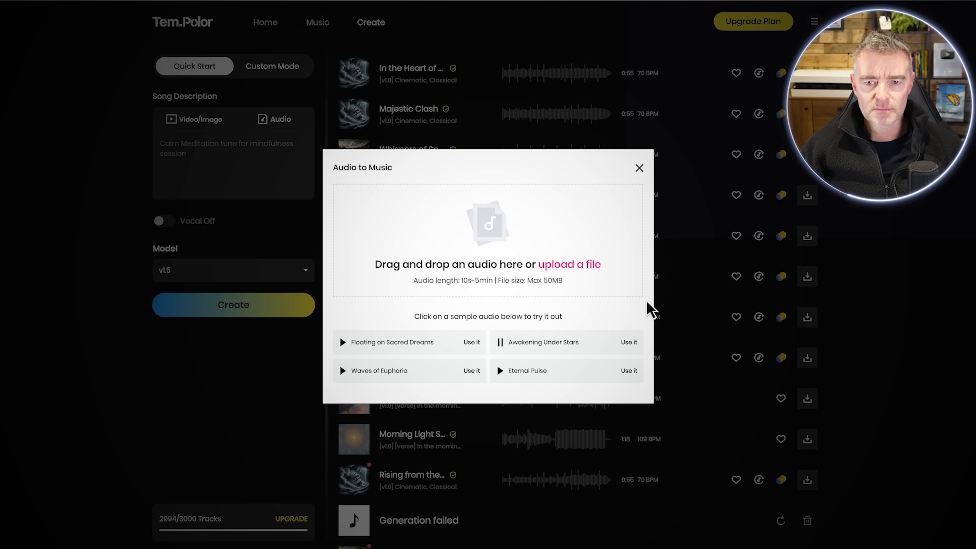
click(501, 342)
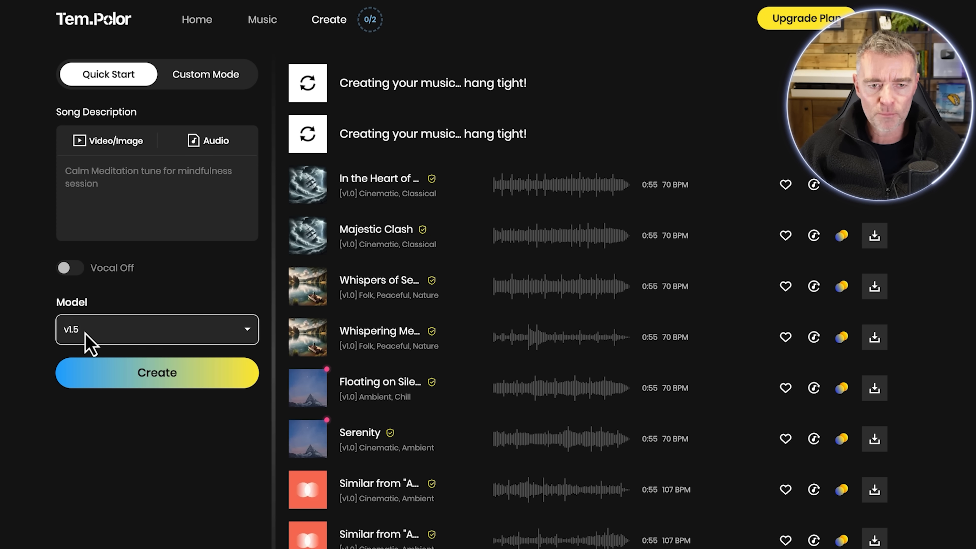
click(156, 331)
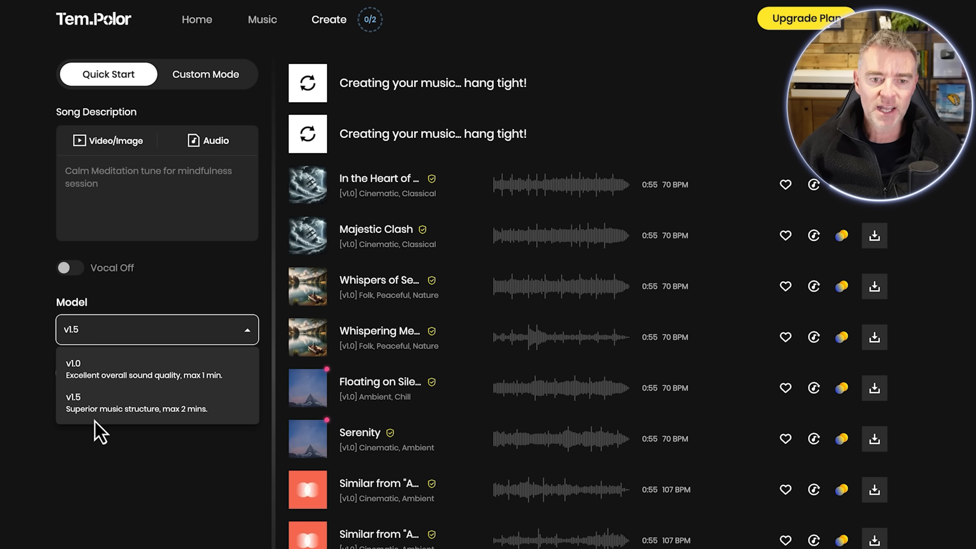
mouse_move(93, 497)
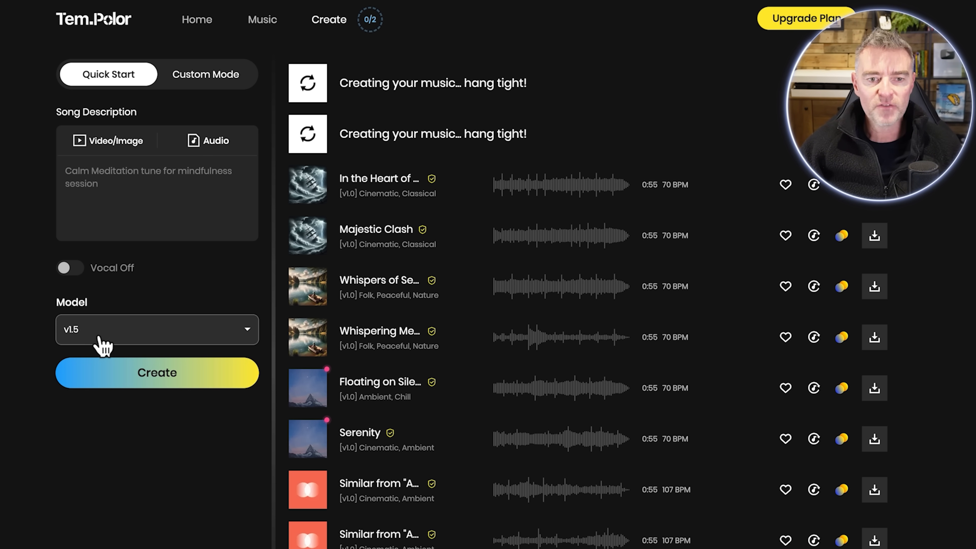
click(157, 329)
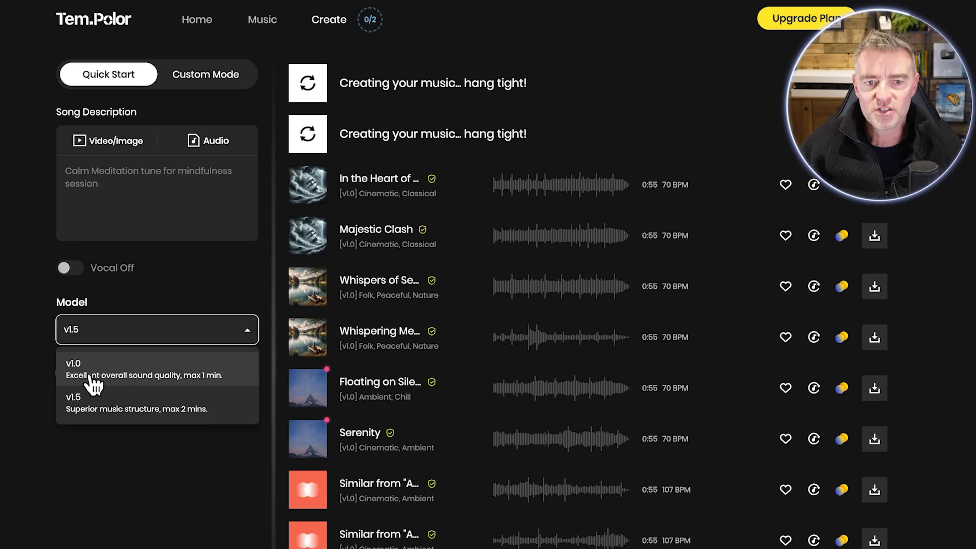
mouse_move(210, 323)
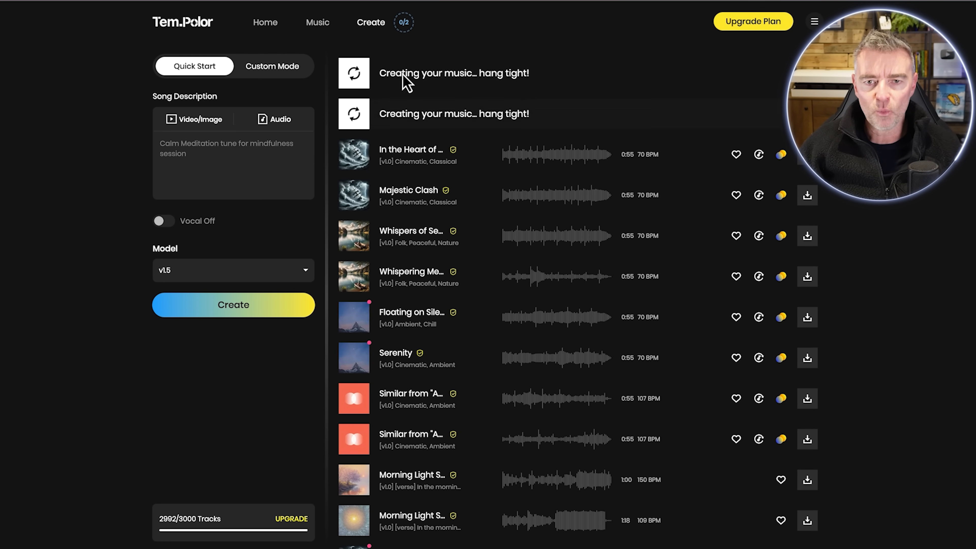
mouse_move(247, 76)
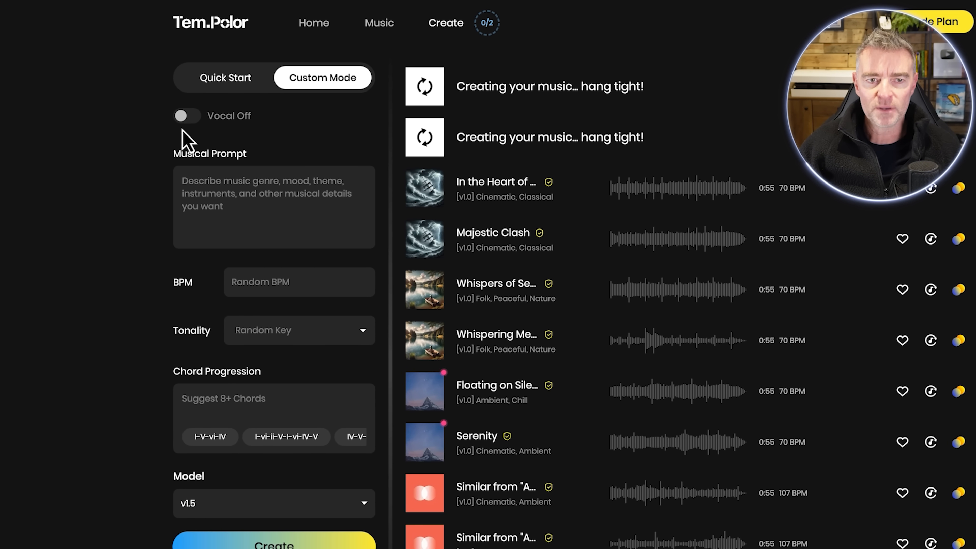
- Create a song with Vocal on, Auto lyrics and Pop style in Custom Mode
click(186, 116)
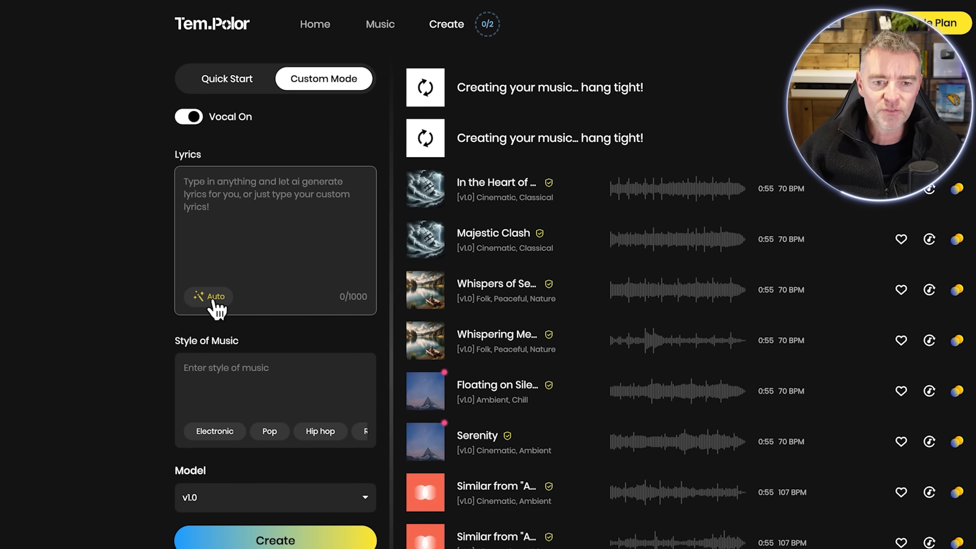
click(206, 297)
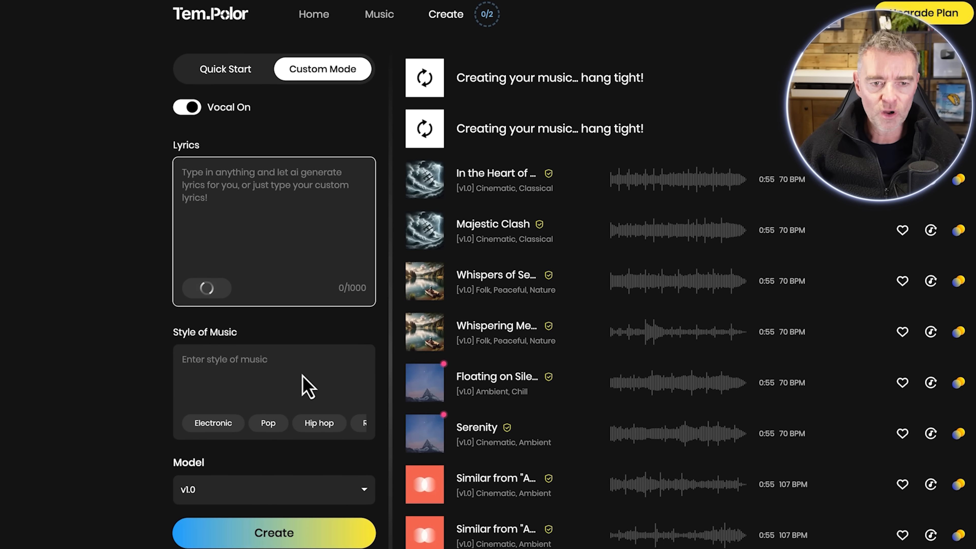
scroll(down, 3)
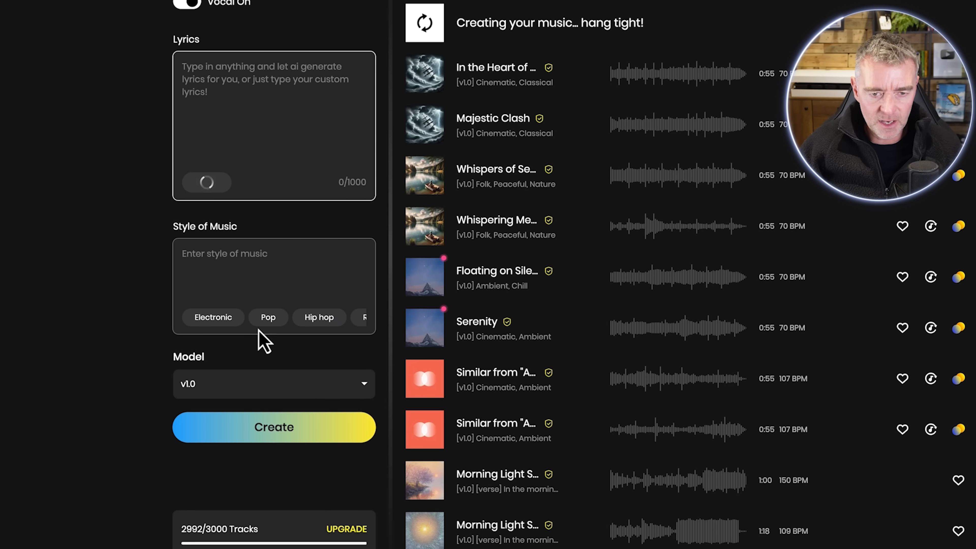
mouse_move(272, 328)
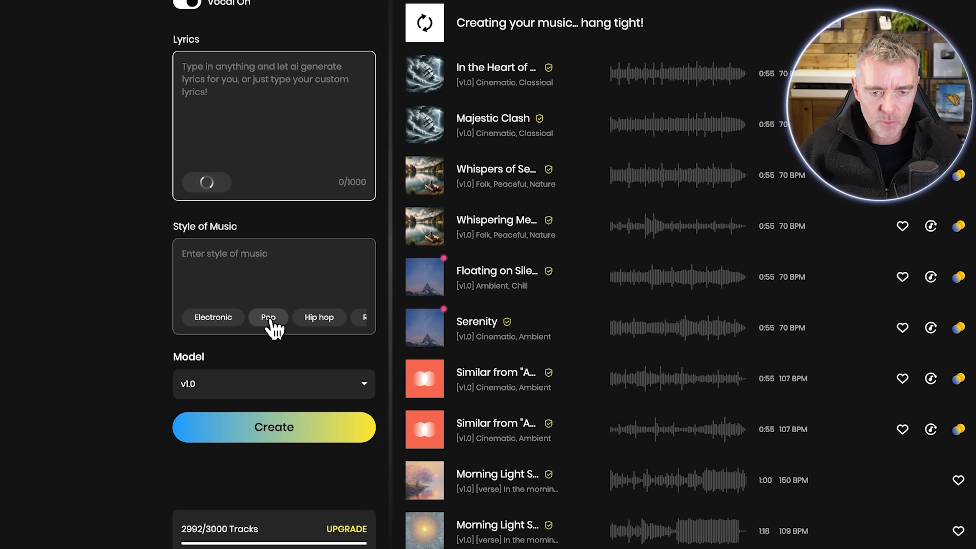
click(268, 317)
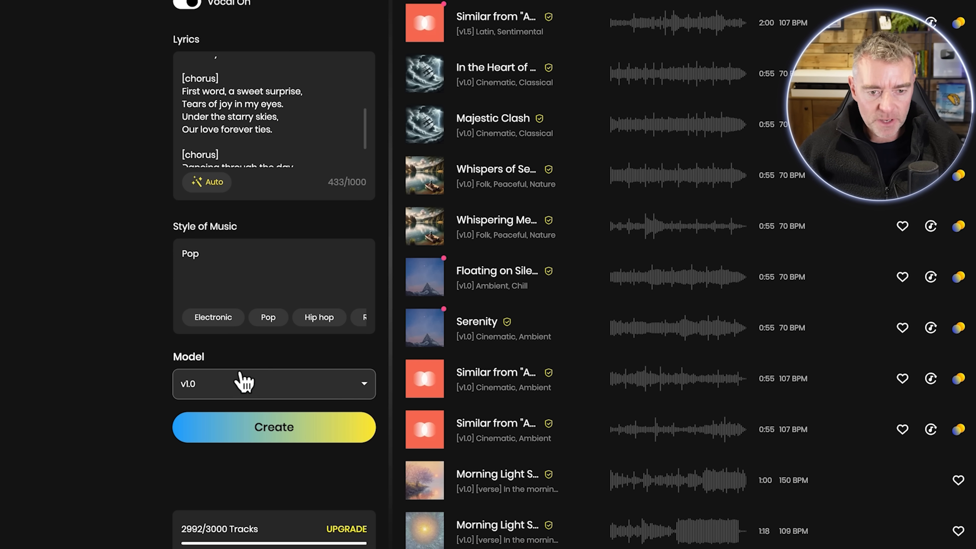
click(272, 427)
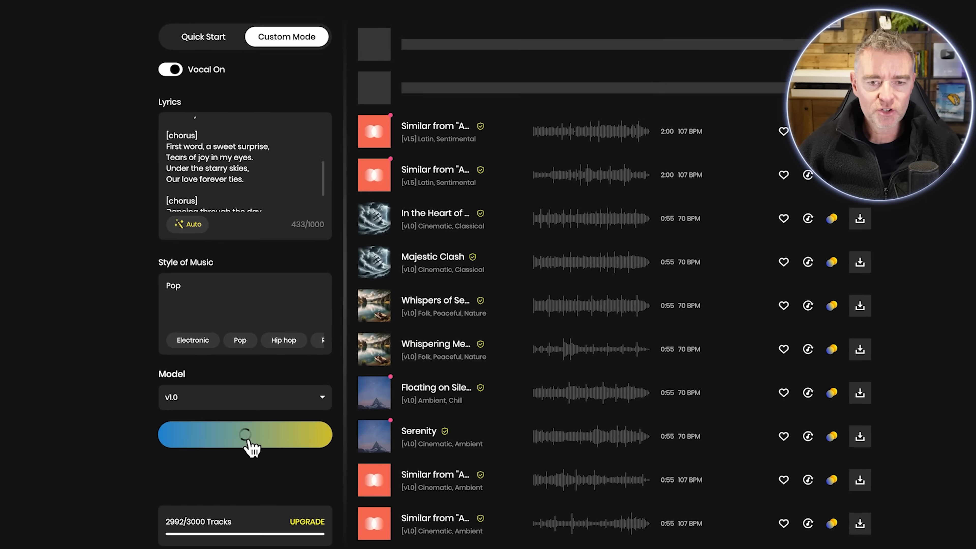
click(244, 436)
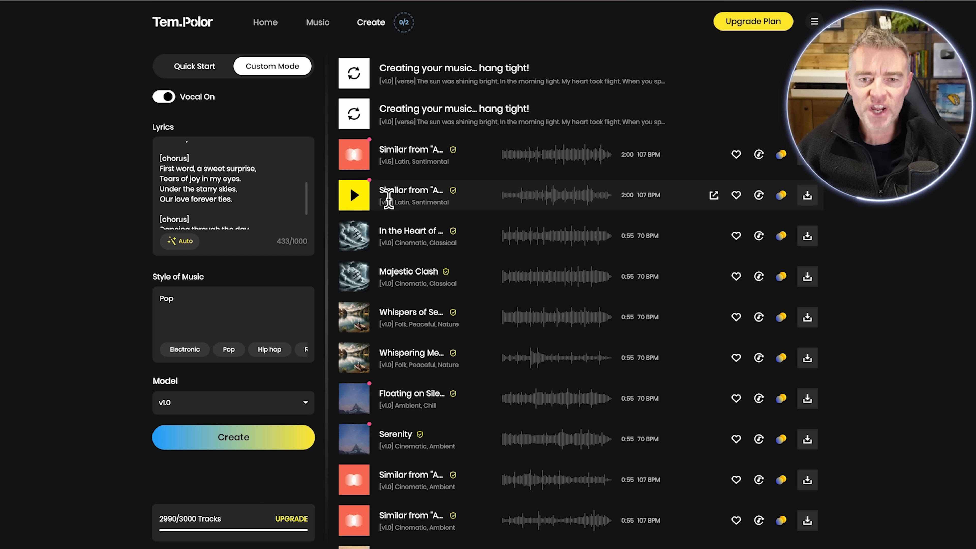
mouse_move(354, 198)
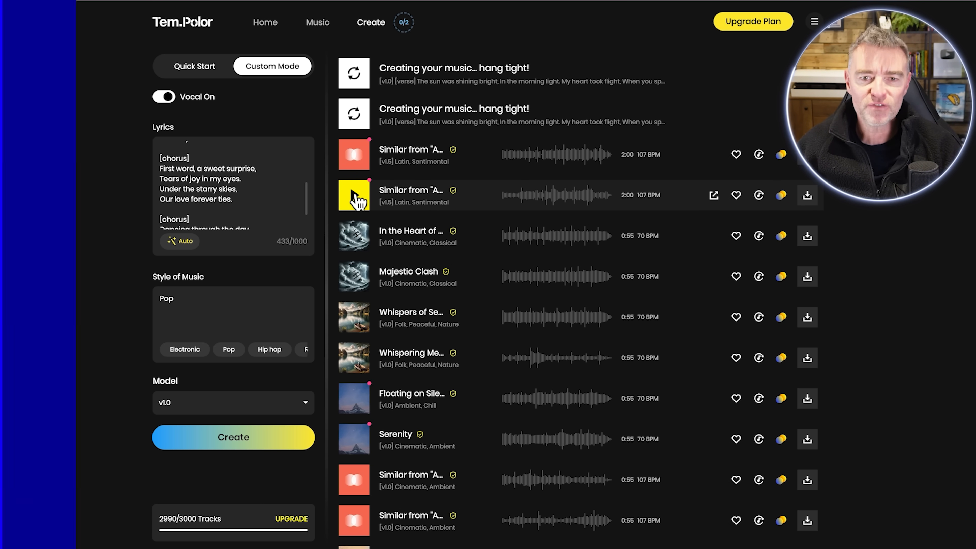
- Play and pause the second Latin, Sentimental track, then the first one
click(354, 197)
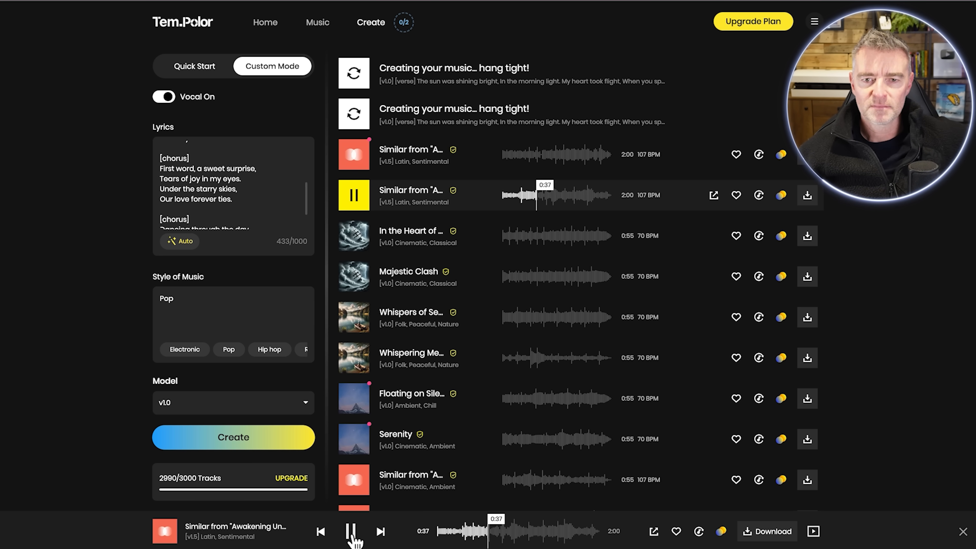
click(350, 530)
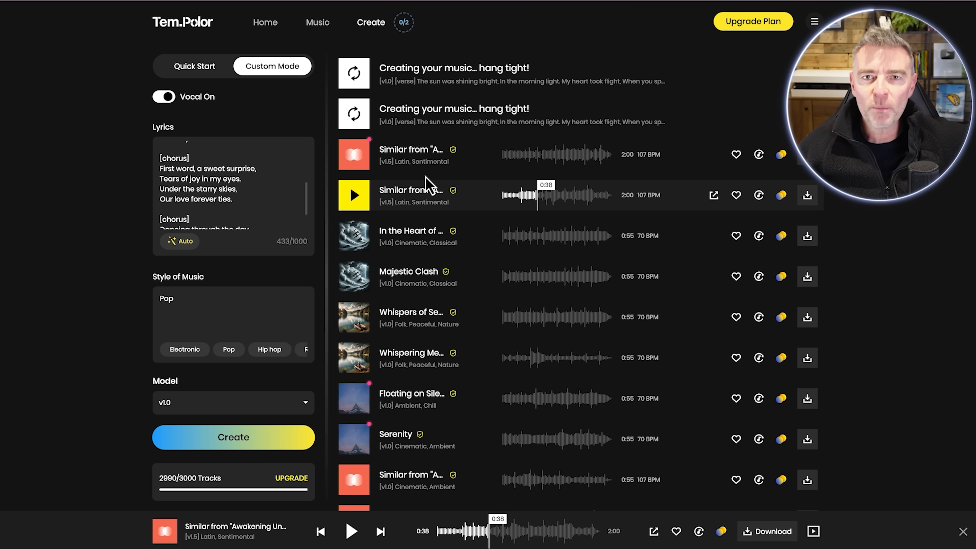
click(354, 155)
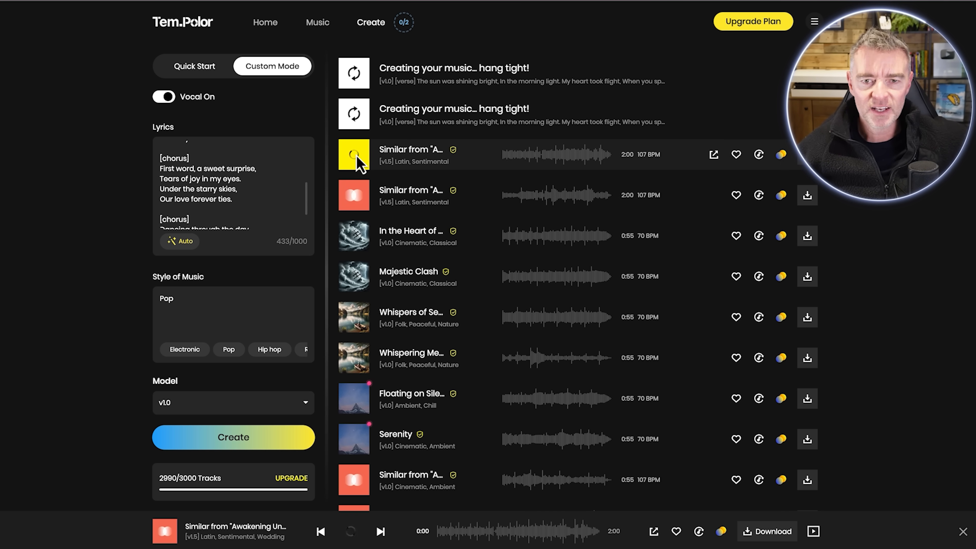
click(354, 159)
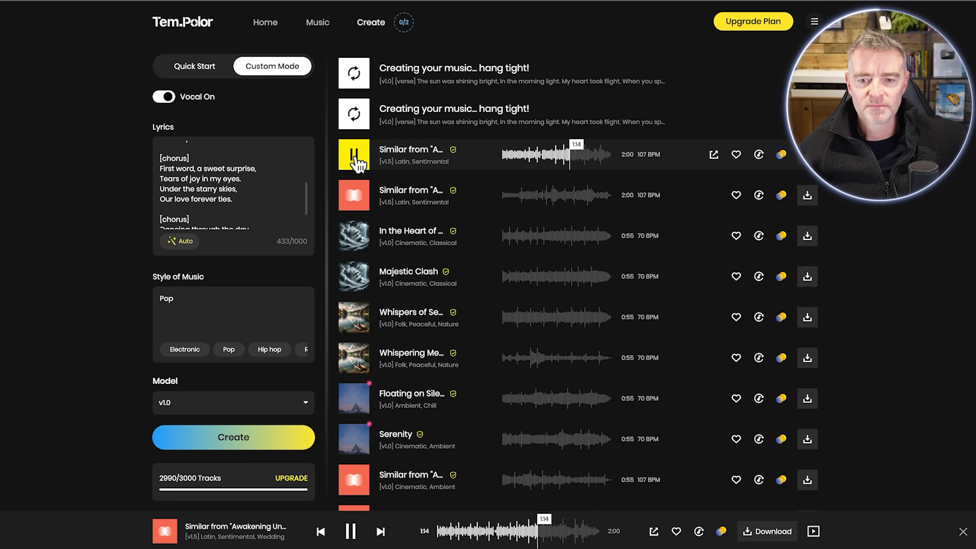
click(351, 531)
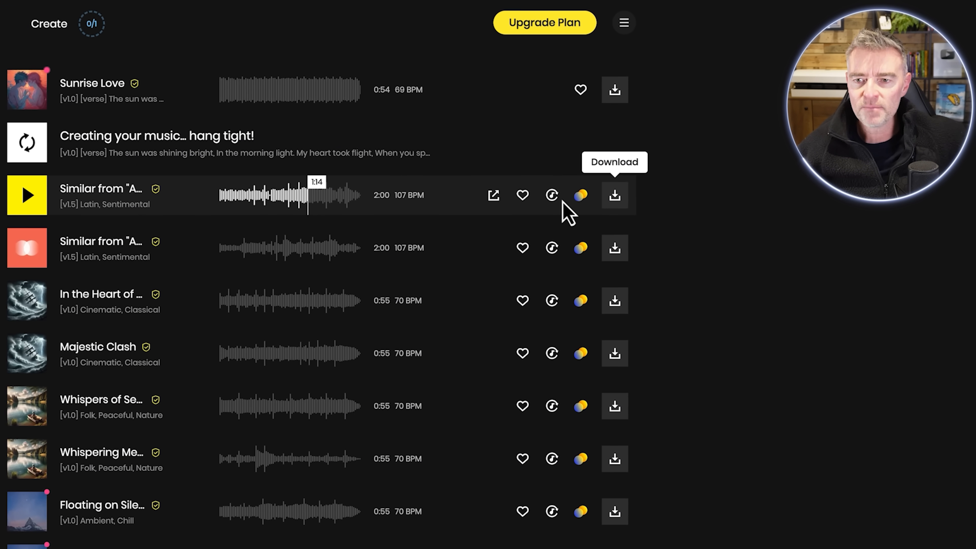
mouse_move(492, 197)
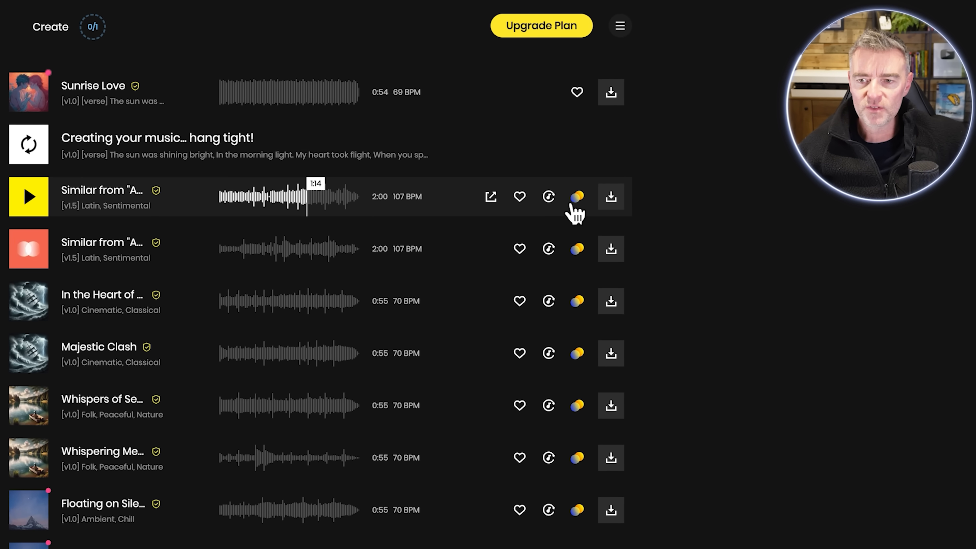
mouse_move(548, 197)
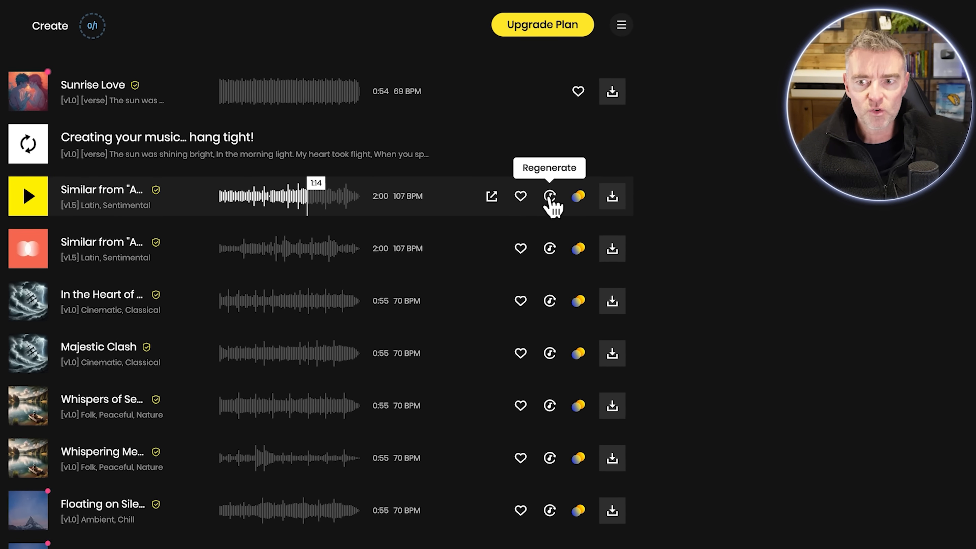
mouse_move(579, 196)
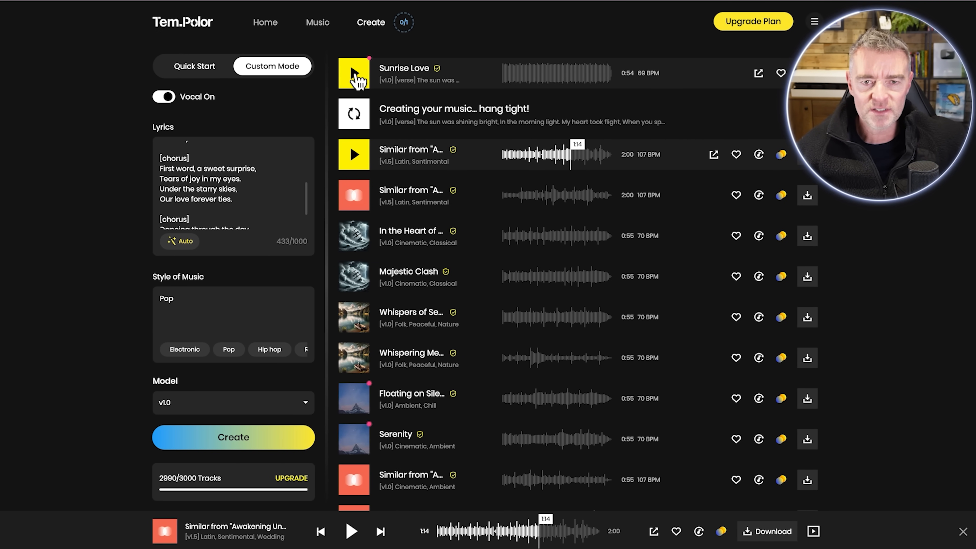
- Play both finished Sunrise Love pop versions and scroll down the track list
click(354, 73)
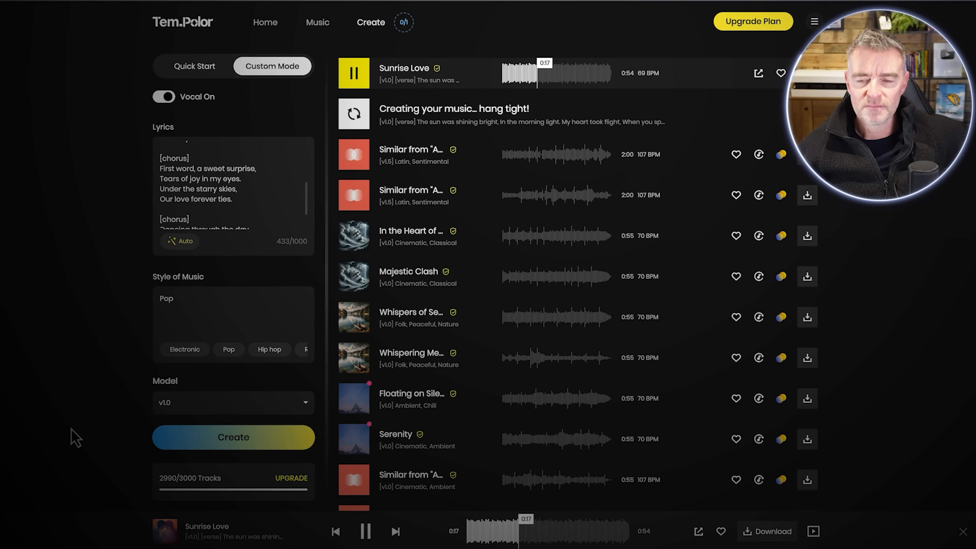
mouse_move(454, 33)
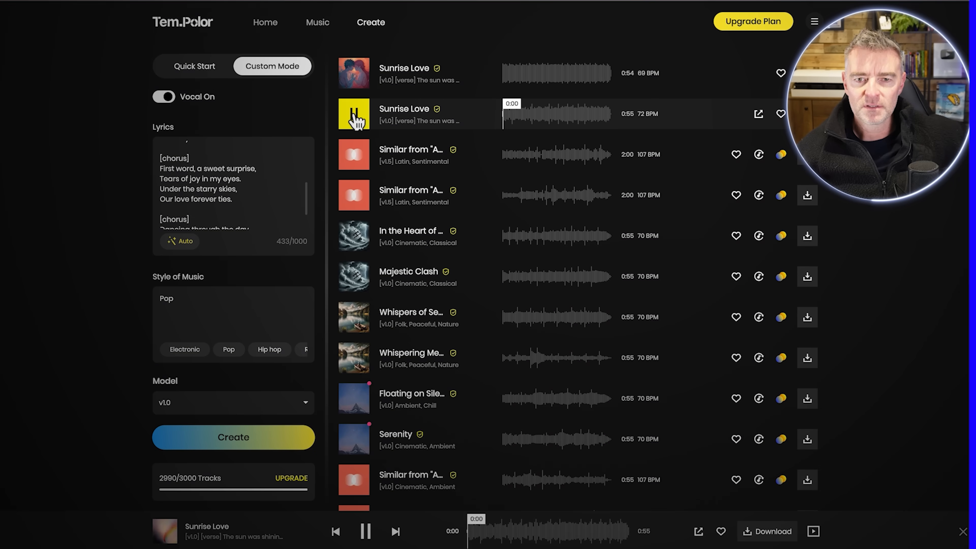
click(354, 115)
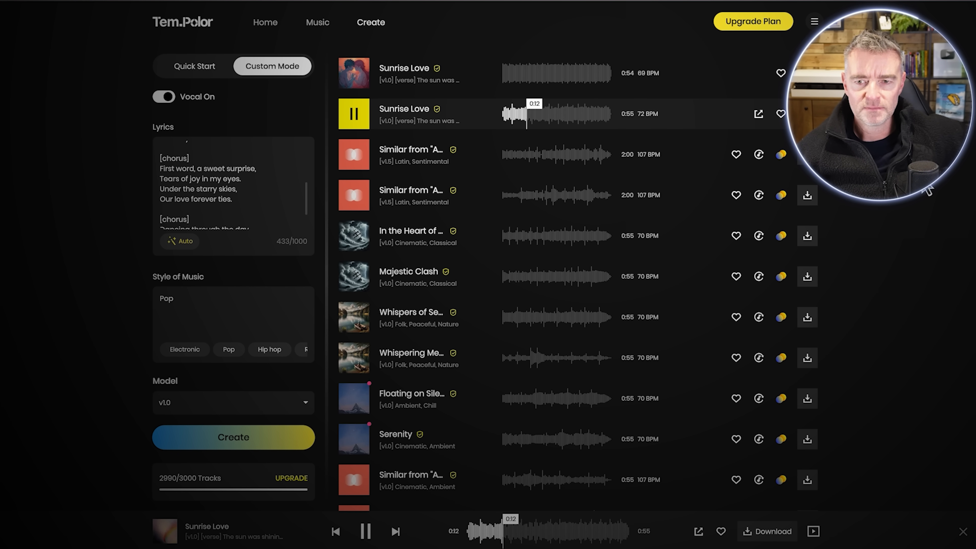
mouse_move(912, 213)
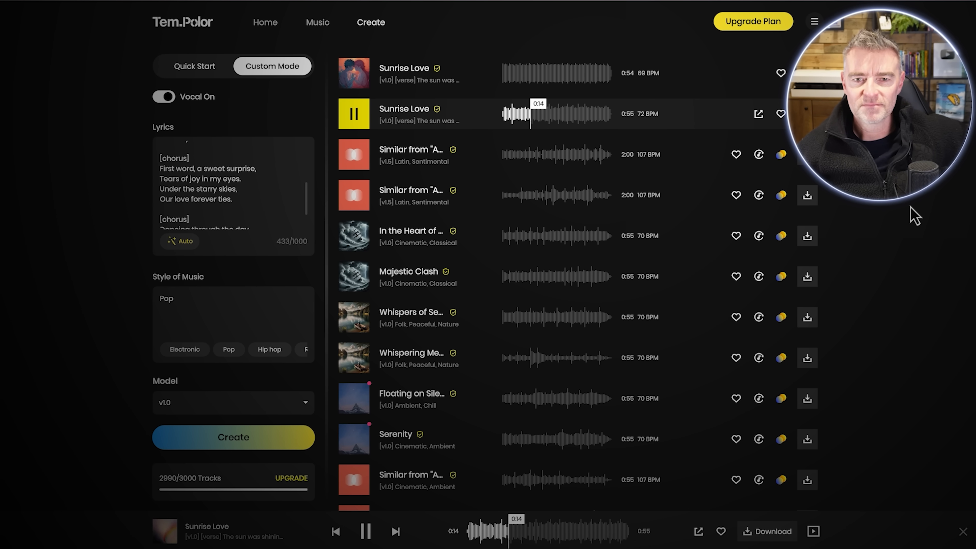
mouse_move(959, 474)
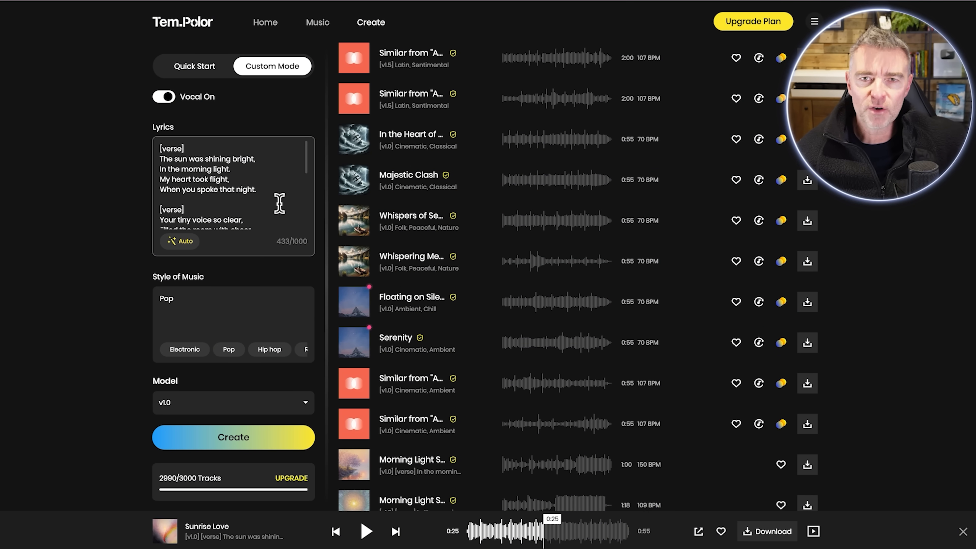
scroll(down, 3)
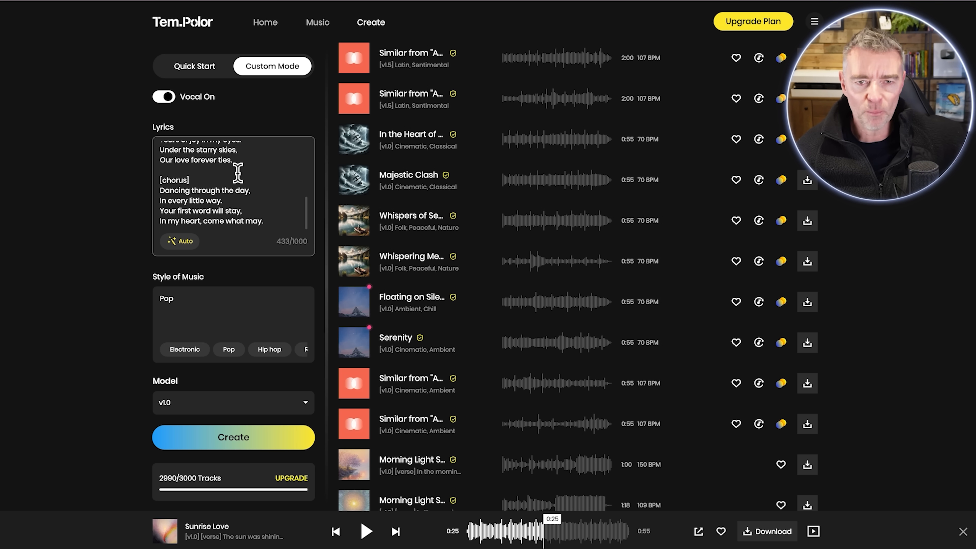
scroll(down, 3)
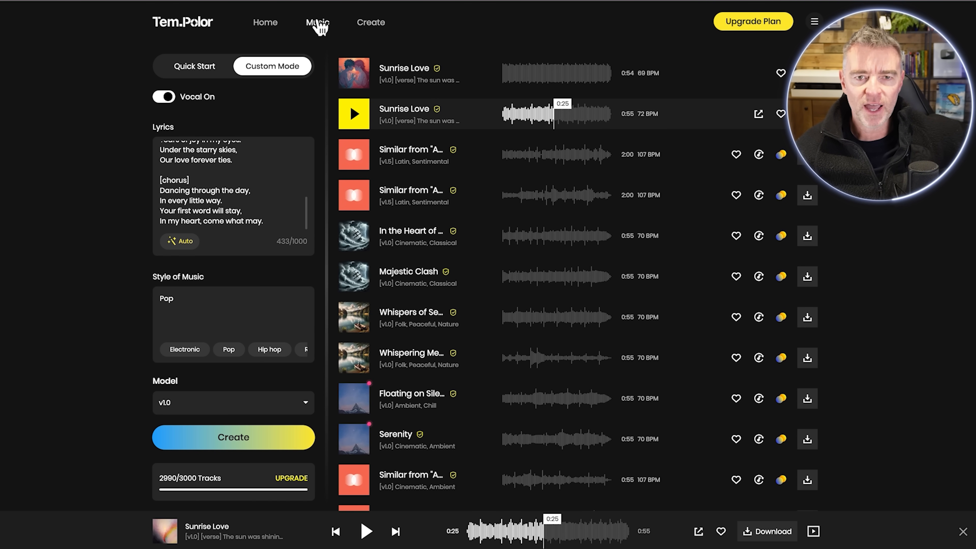
- Go to Music, then Upgrade Plan, and scroll through the Lite, Pro and Ultra cards
click(317, 22)
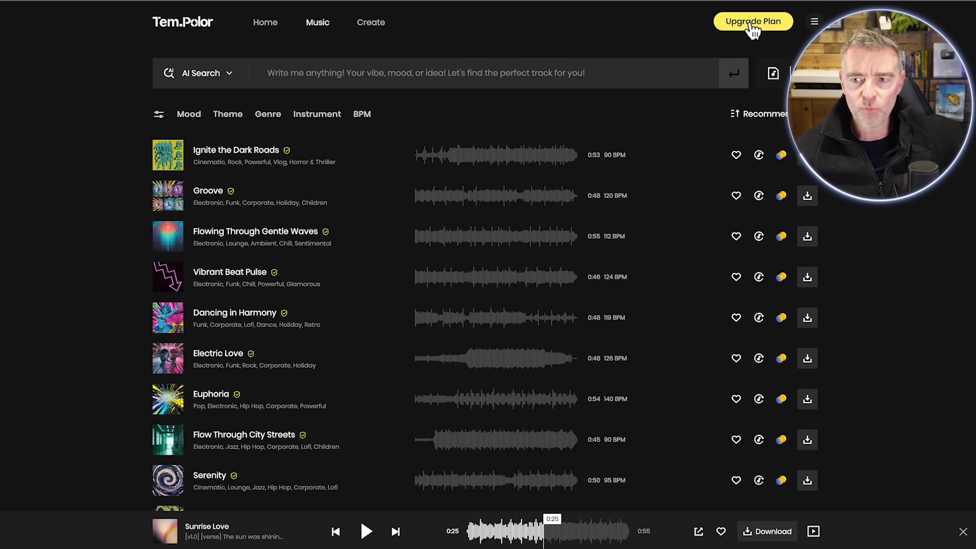
click(754, 21)
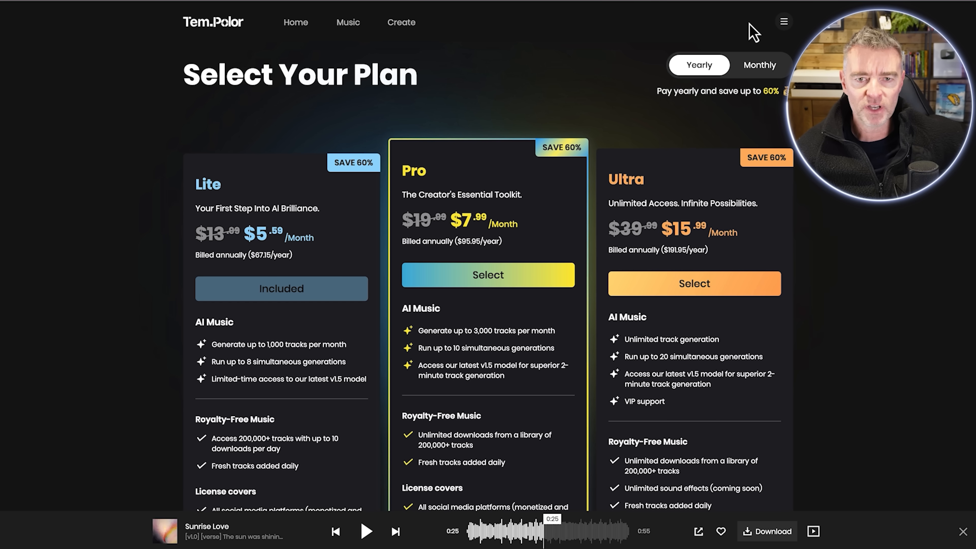
scroll(down, 3)
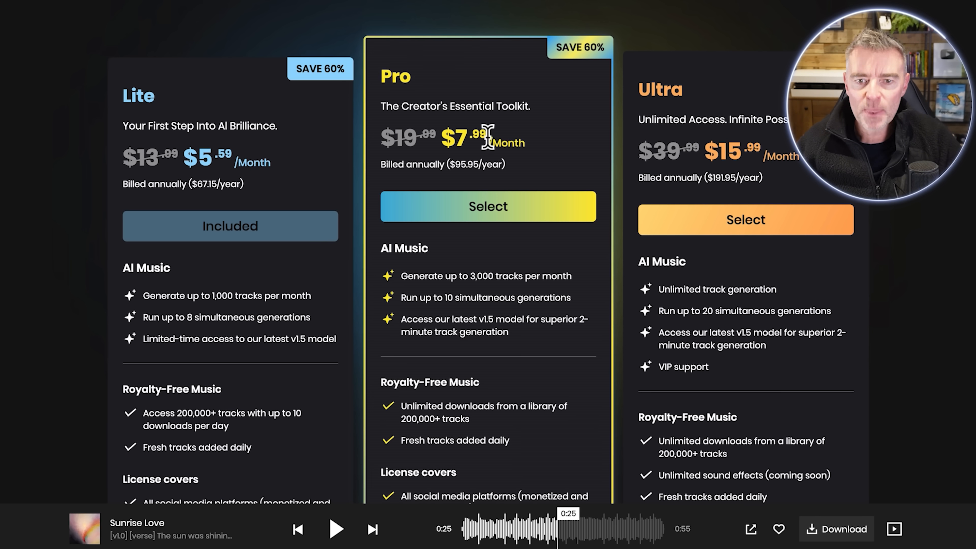
scroll(down, 3)
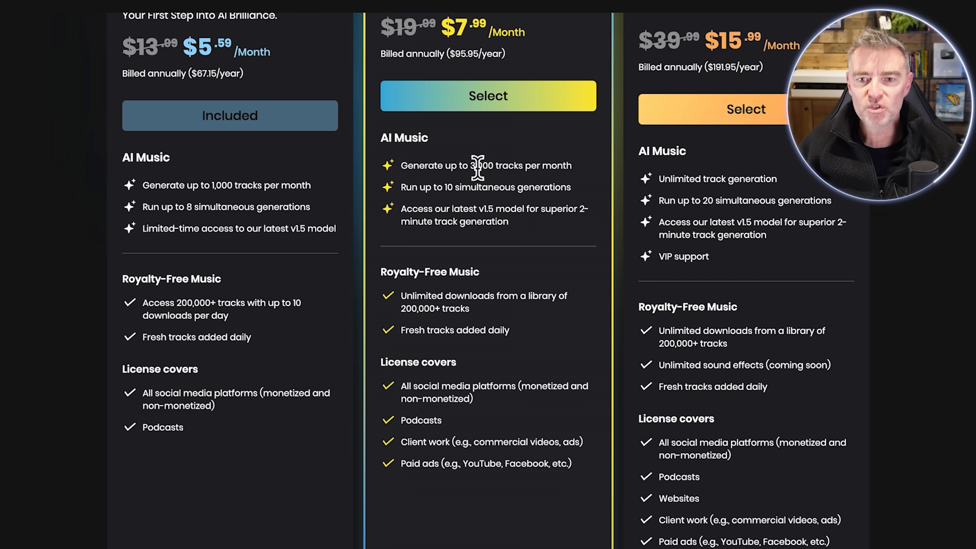
mouse_move(484, 206)
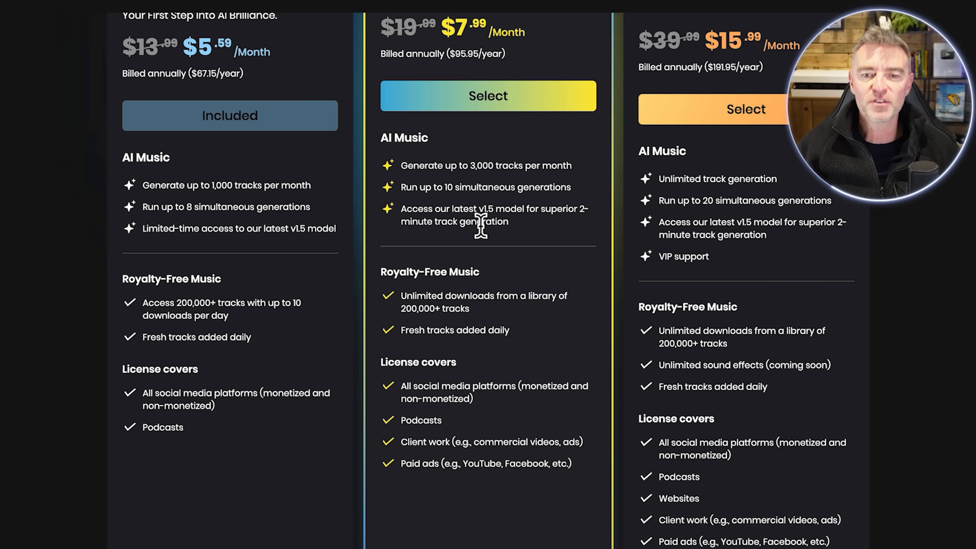
mouse_move(441, 186)
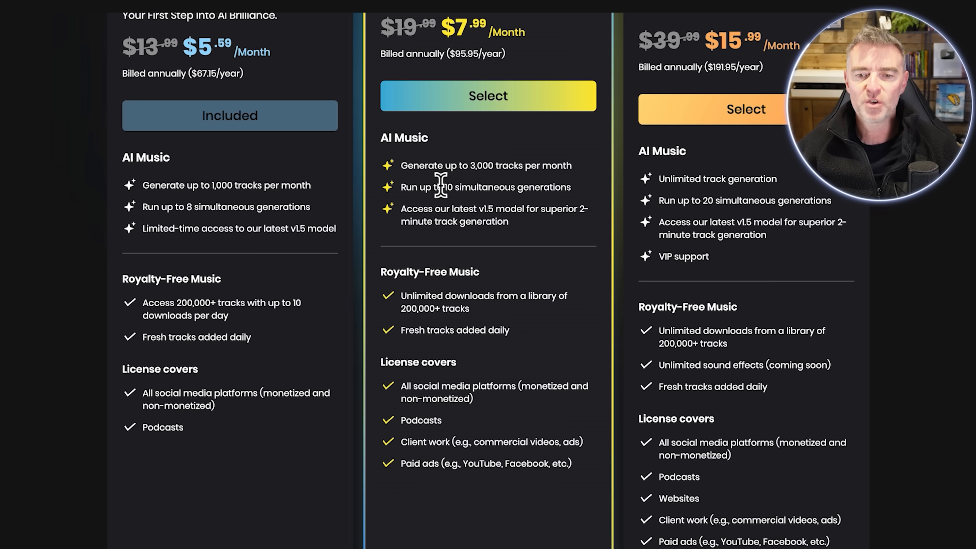
scroll(down, 3)
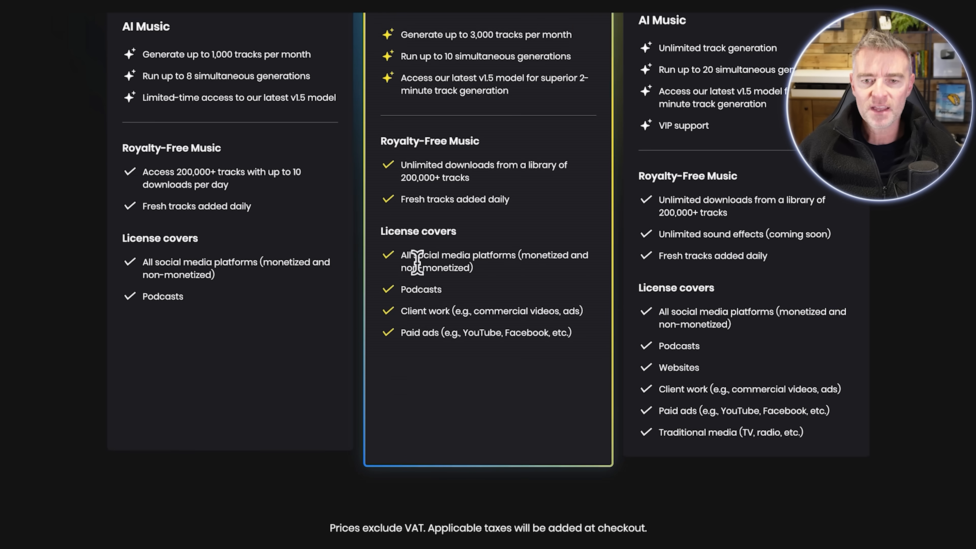
mouse_move(486, 154)
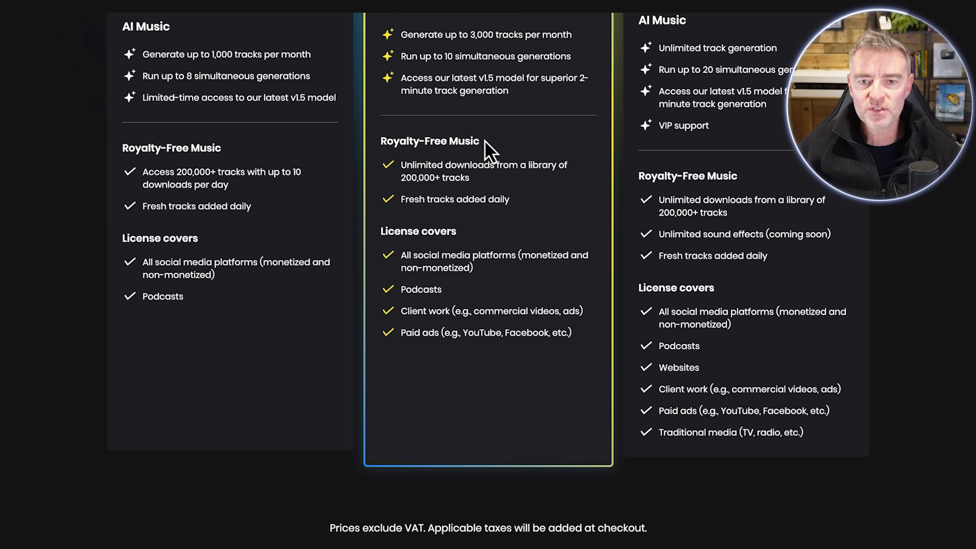
mouse_move(500, 193)
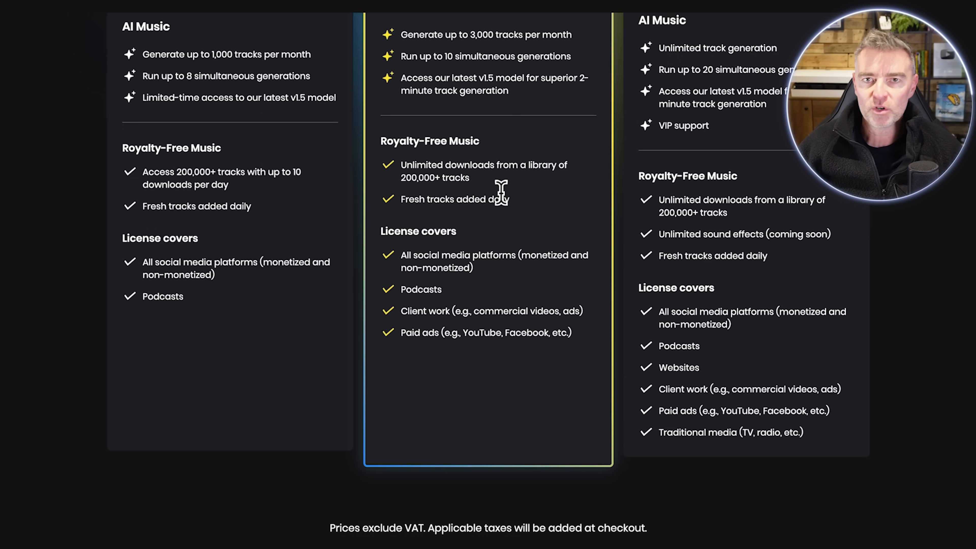
mouse_move(524, 230)
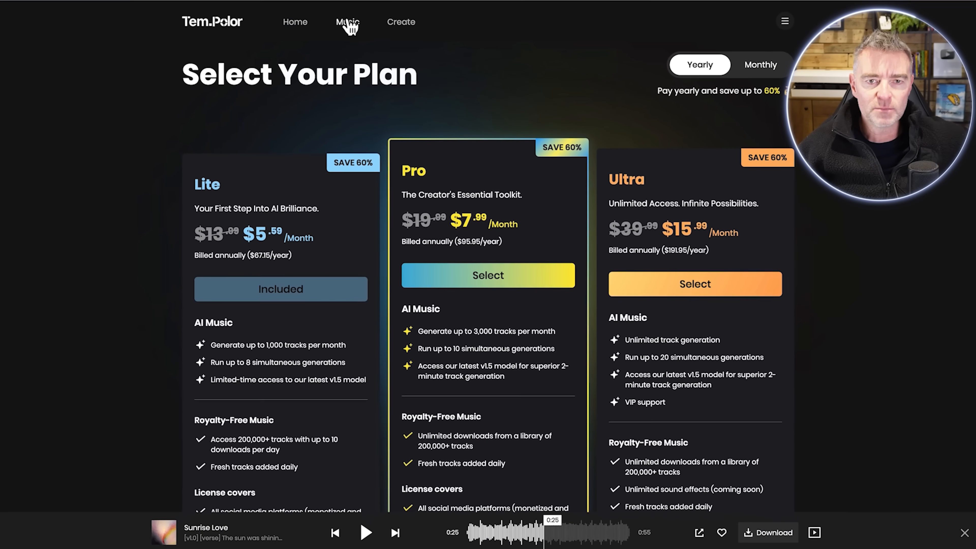
- Browse the royalty-free music library and preview Flow Through City Streets
click(347, 22)
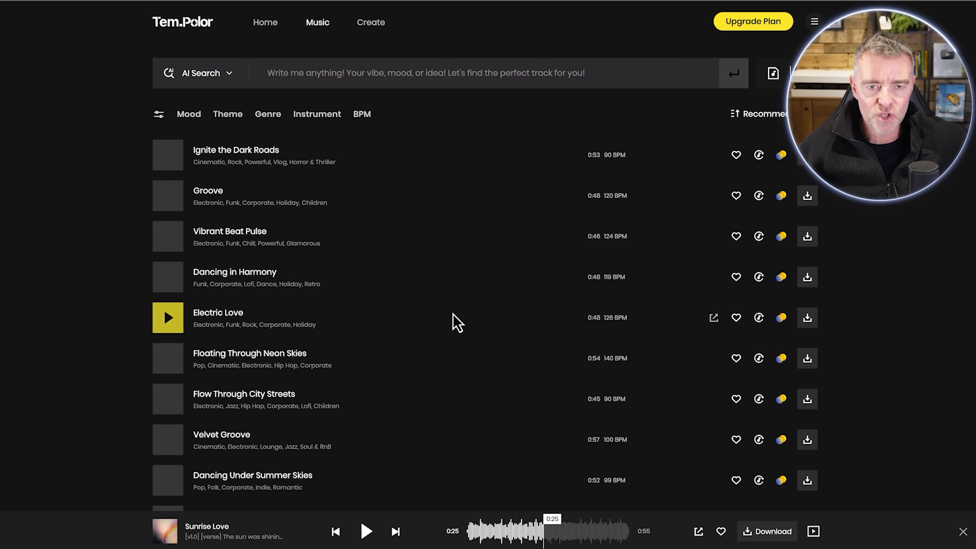
scroll(down, 3)
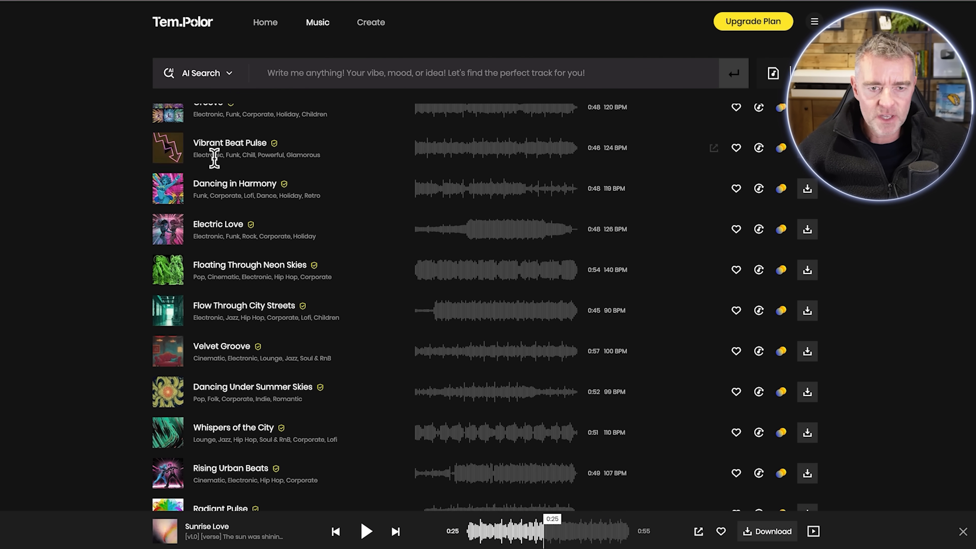
mouse_move(193, 209)
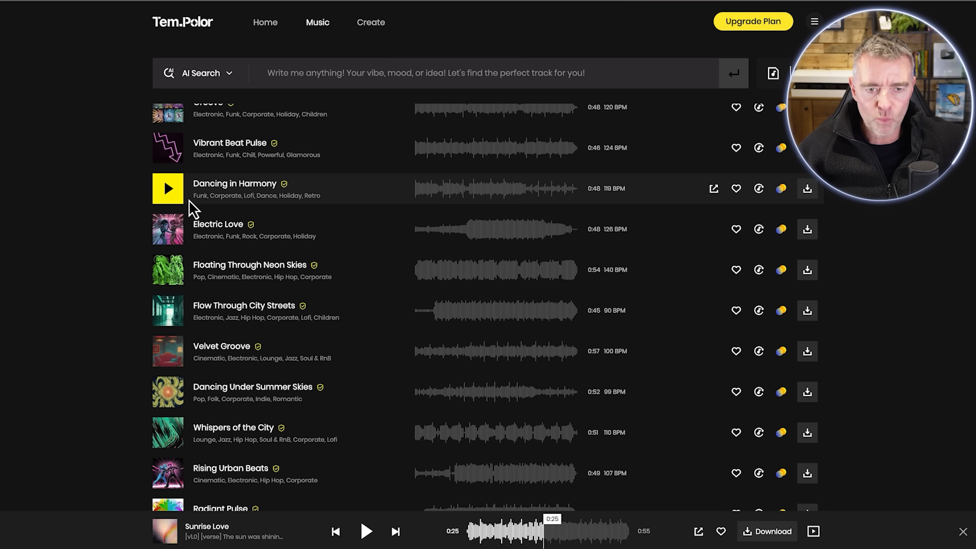
mouse_move(77, 399)
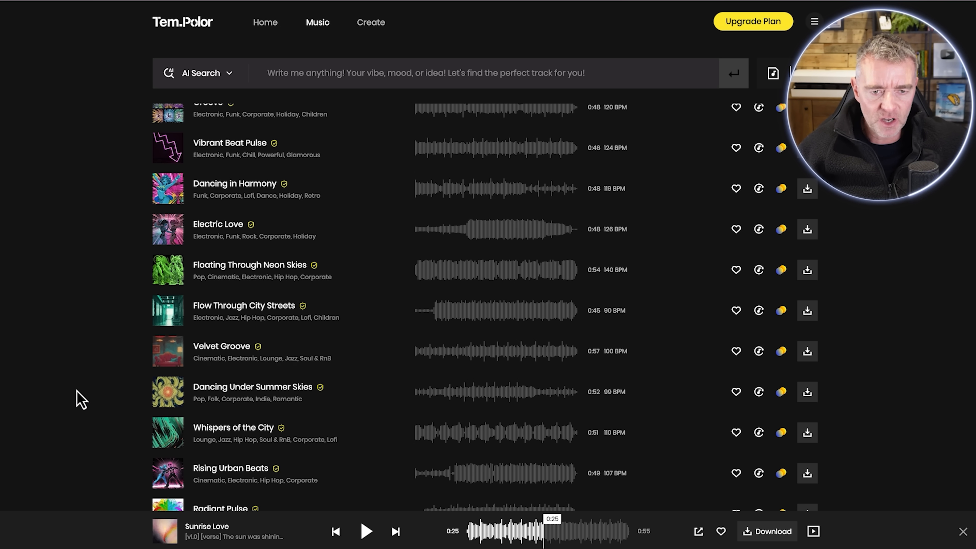
mouse_move(229, 335)
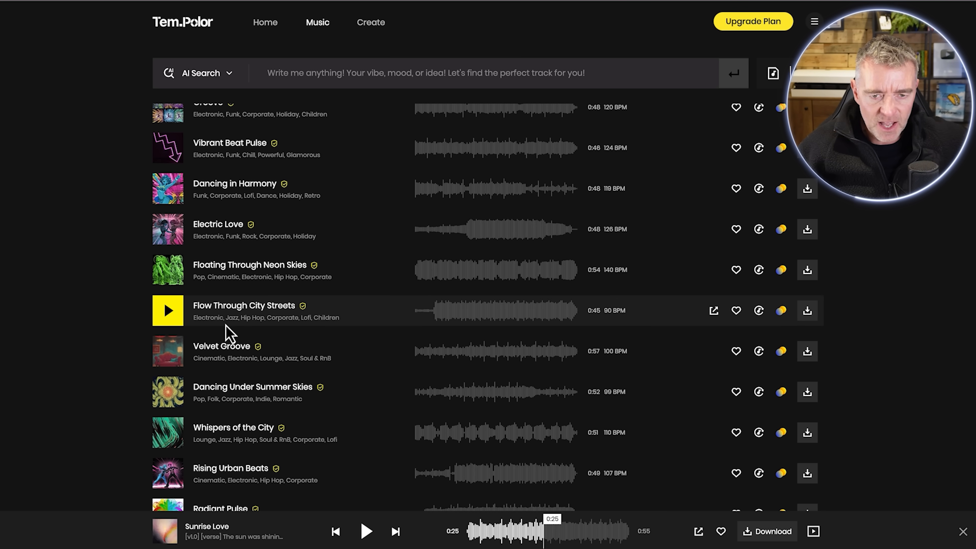
mouse_move(167, 315)
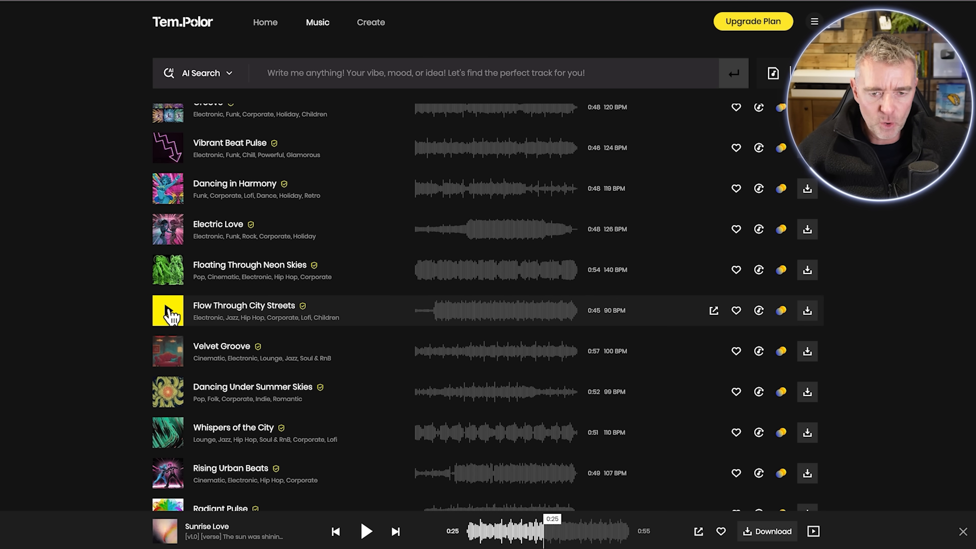
click(167, 311)
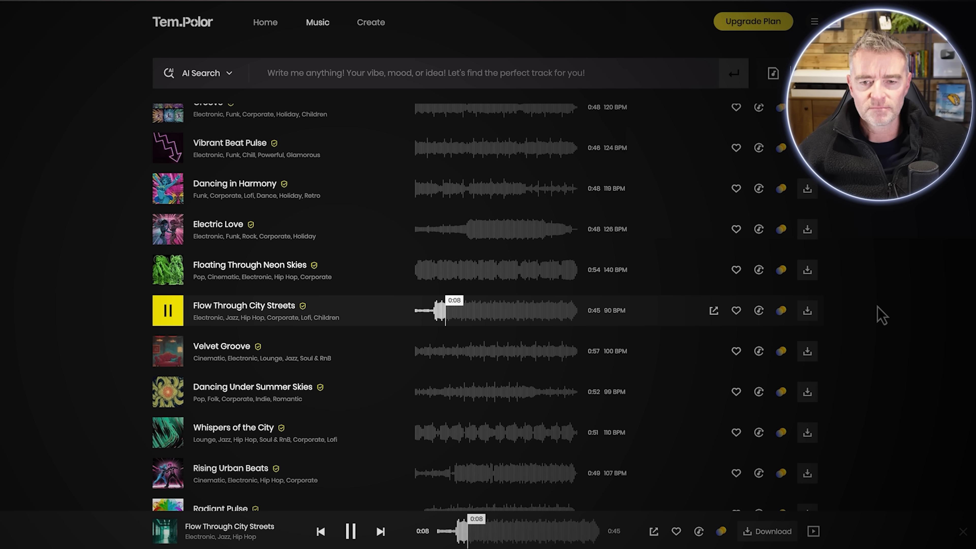
mouse_move(898, 382)
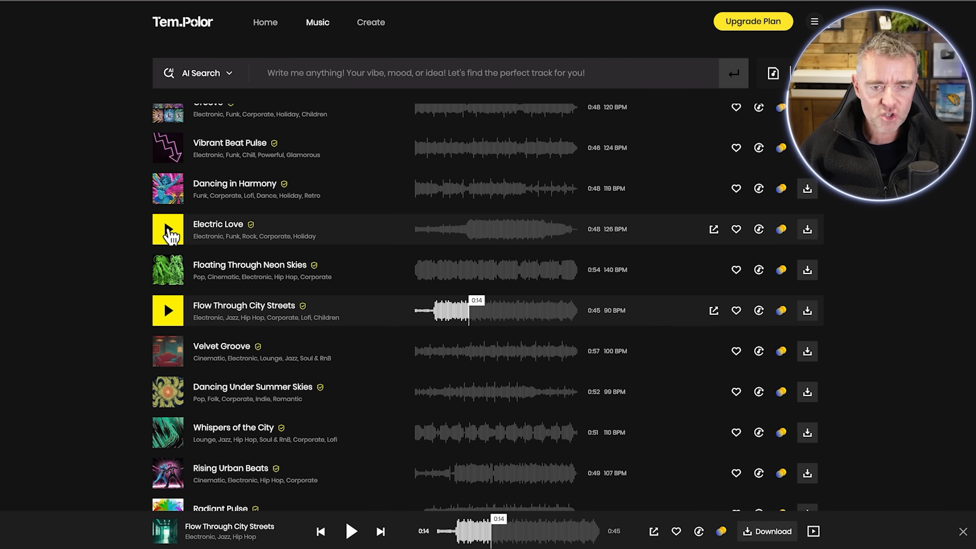
- Switch the preview to Electric Love, then pause it in the player bar
click(168, 230)
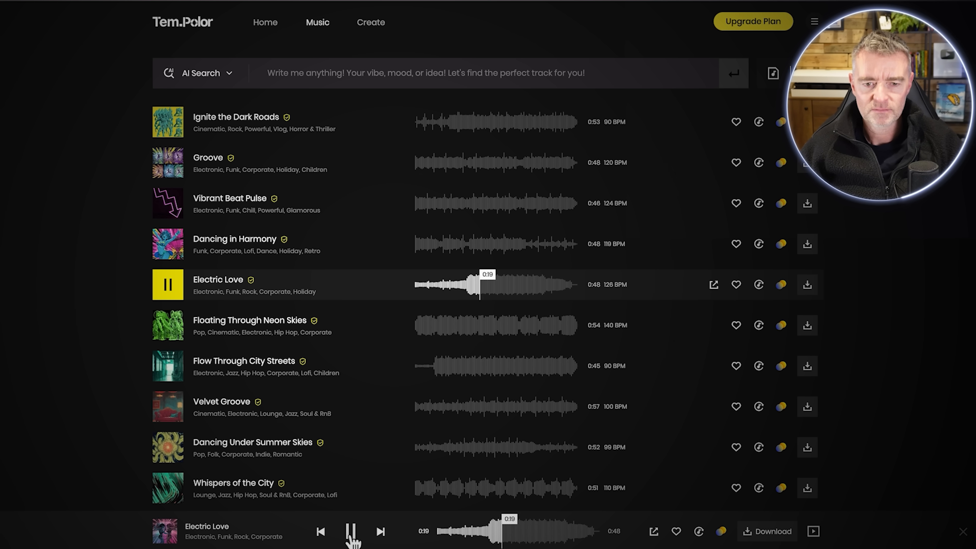
click(351, 531)
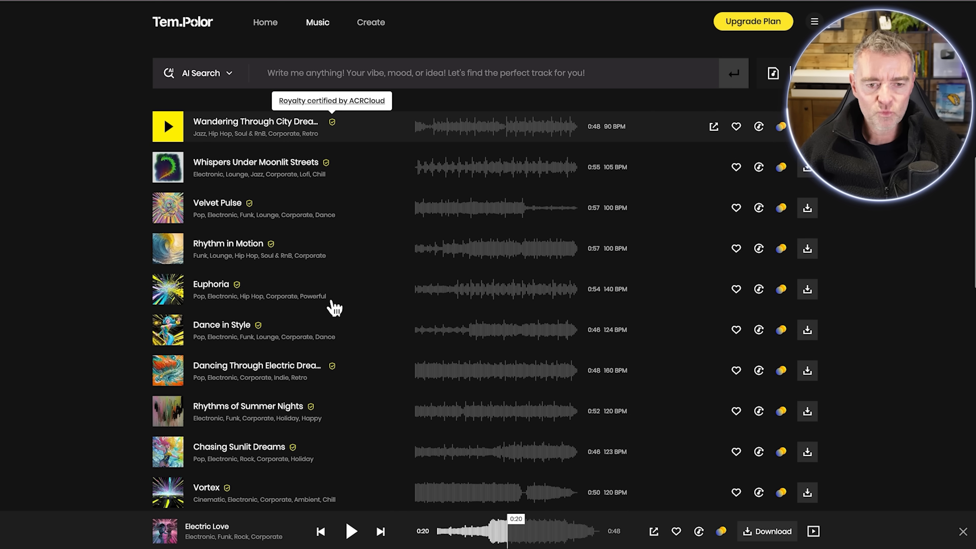
scroll(down, 3)
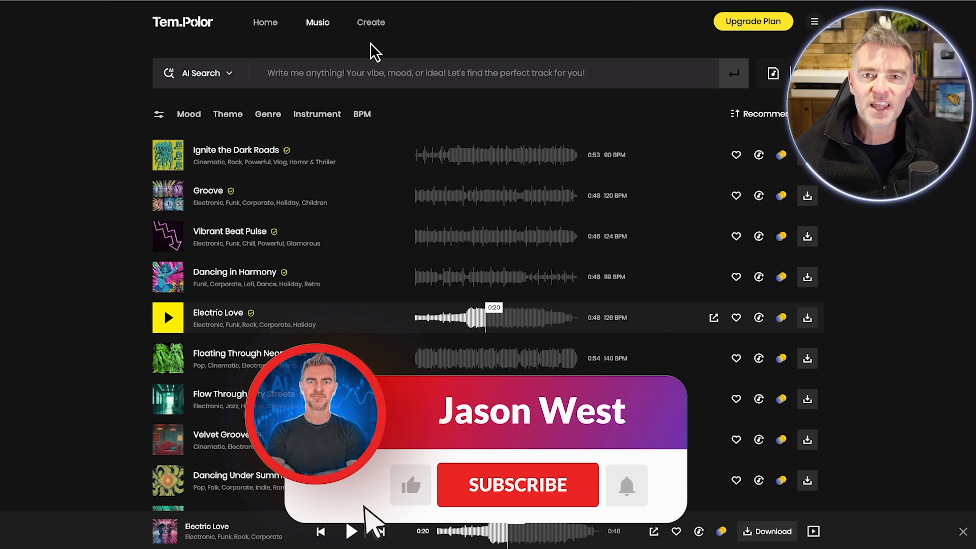
click(518, 485)
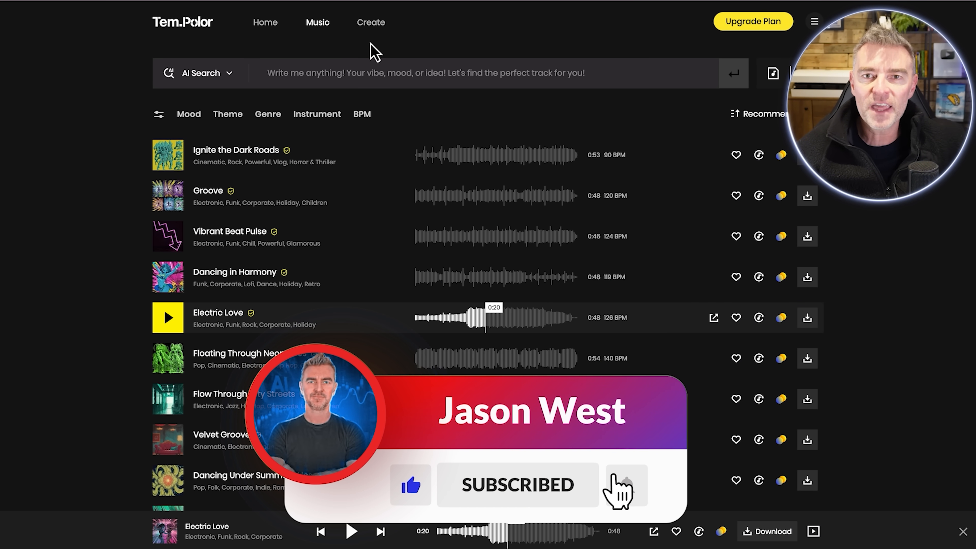